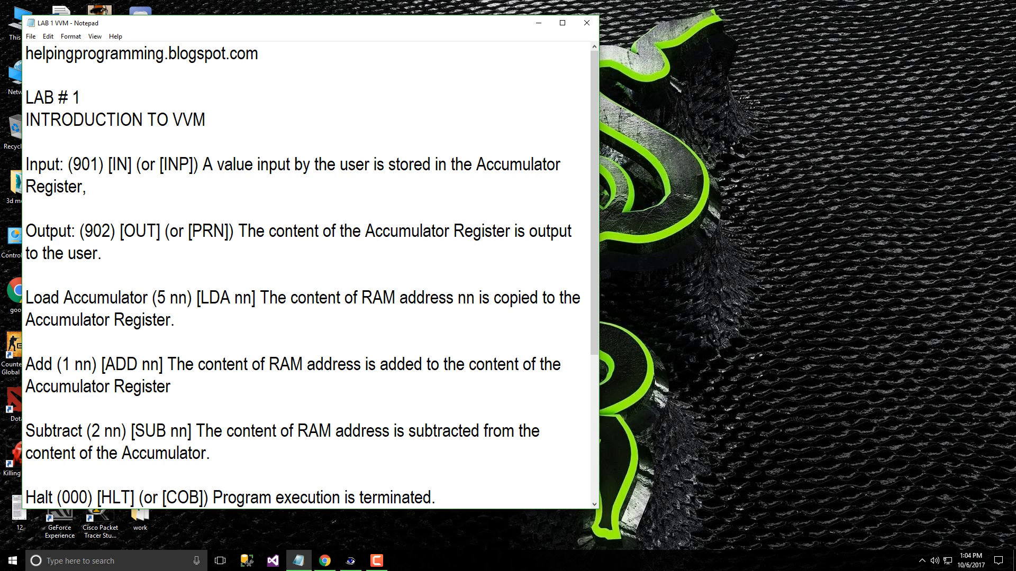
Go to helpingprogramming.blogspot.com in Chrome's address bar.
click(84, 99)
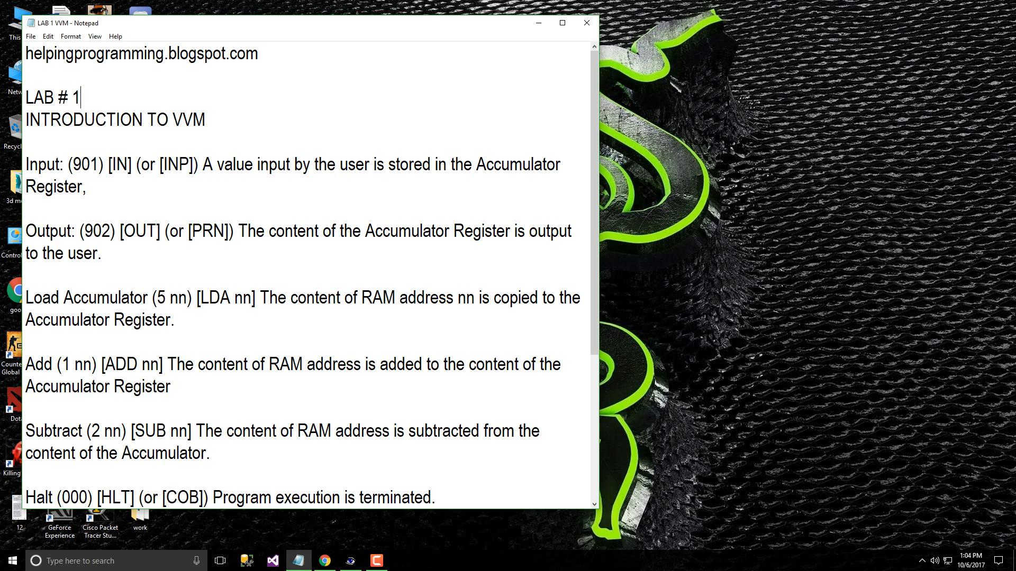
drag(149, 54, 256, 54)
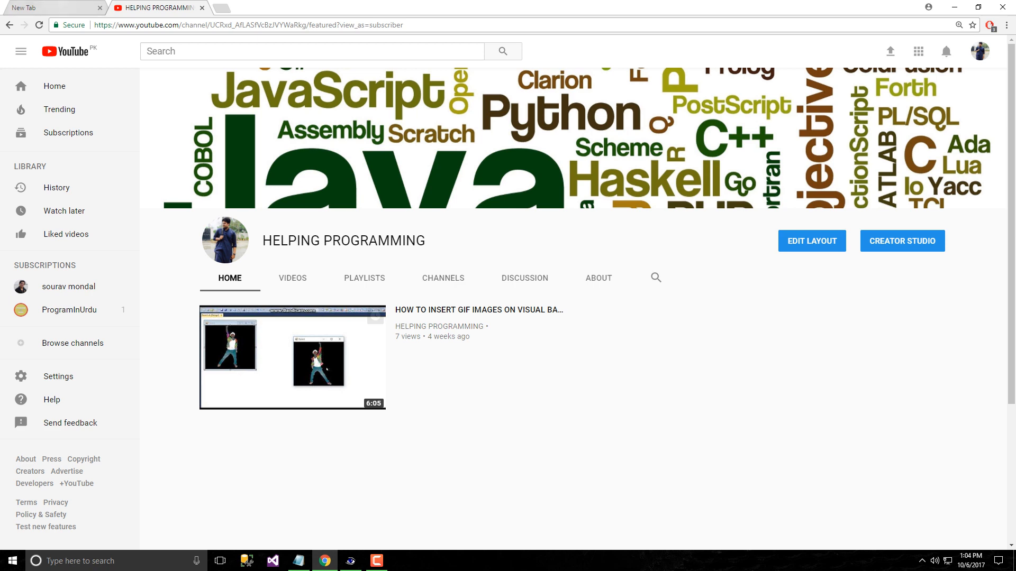
text(helpingprogramming.blogspot.com/p/turbo-c.html)
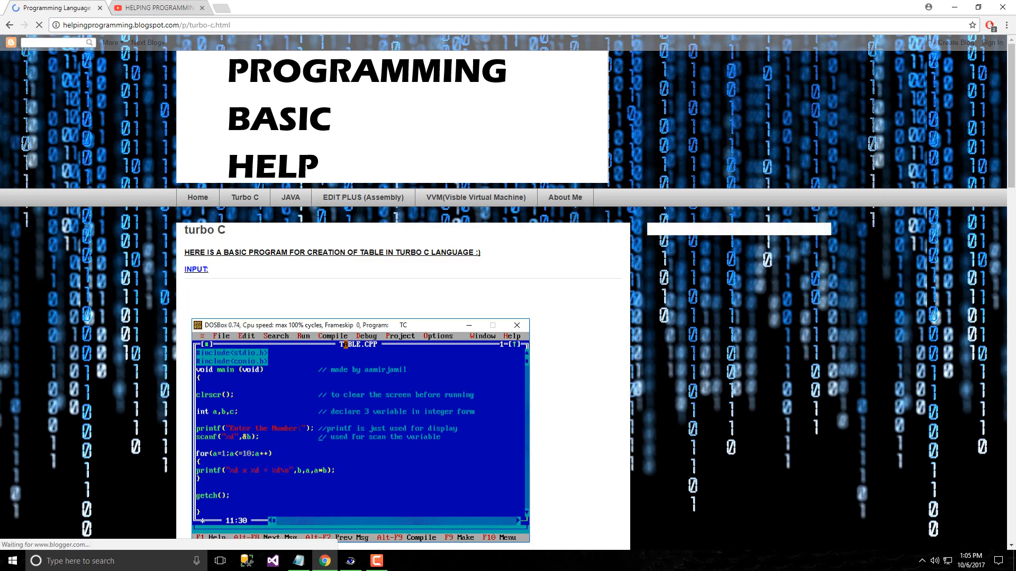
Visit the blog's Java, assembly language and VVM pages.
click(291, 197)
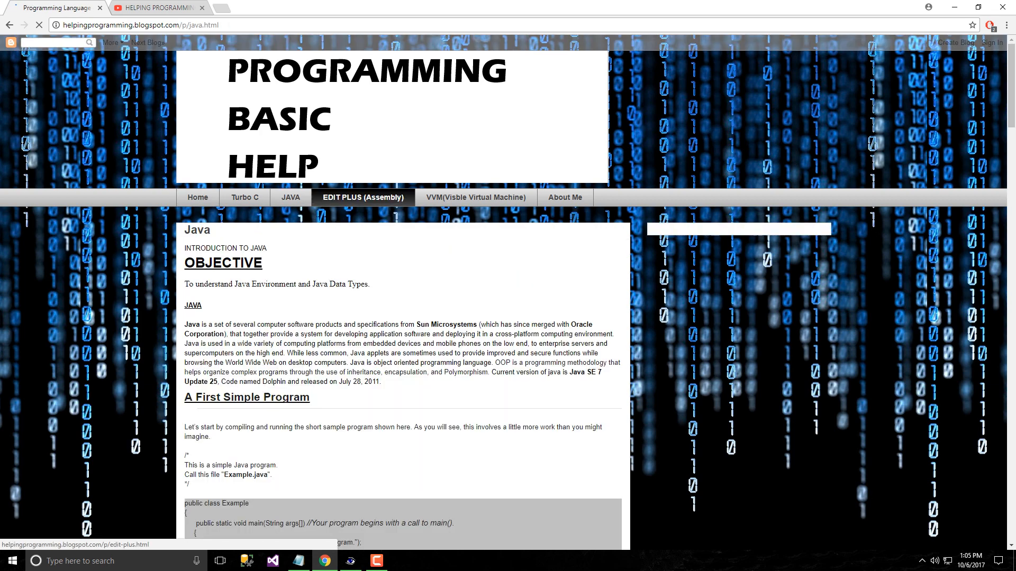
click(361, 198)
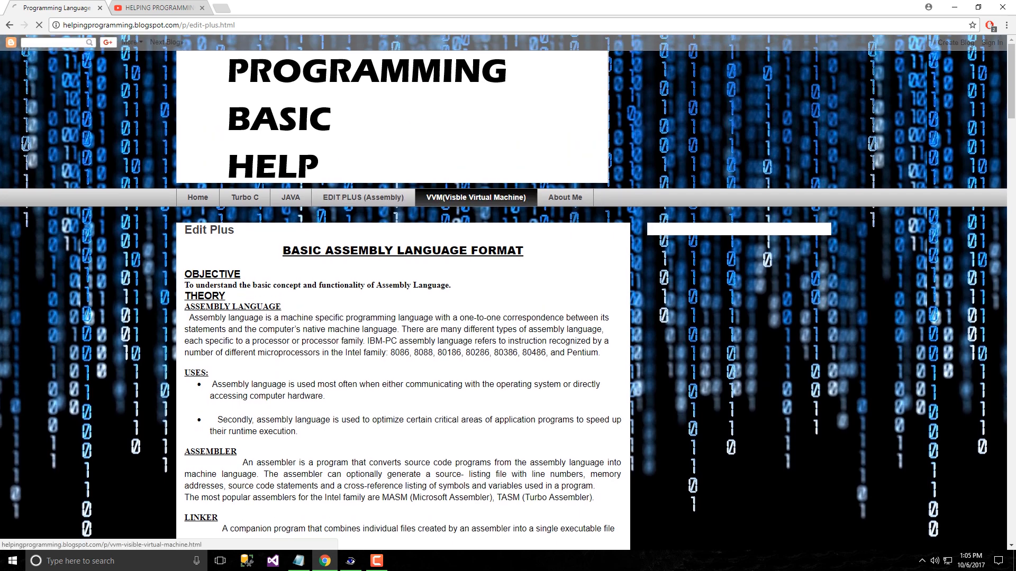
click(476, 197)
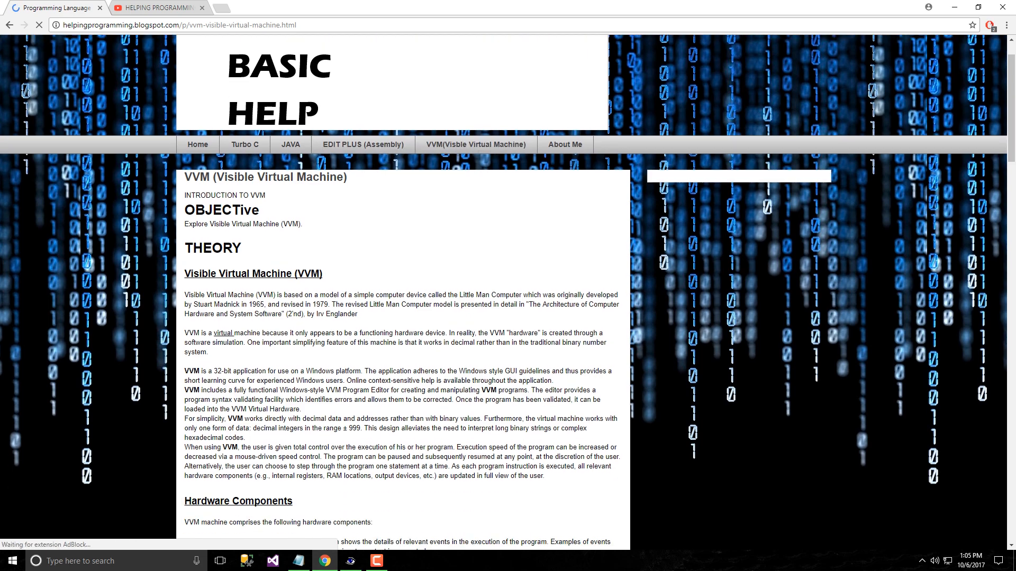
scroll(down, 3)
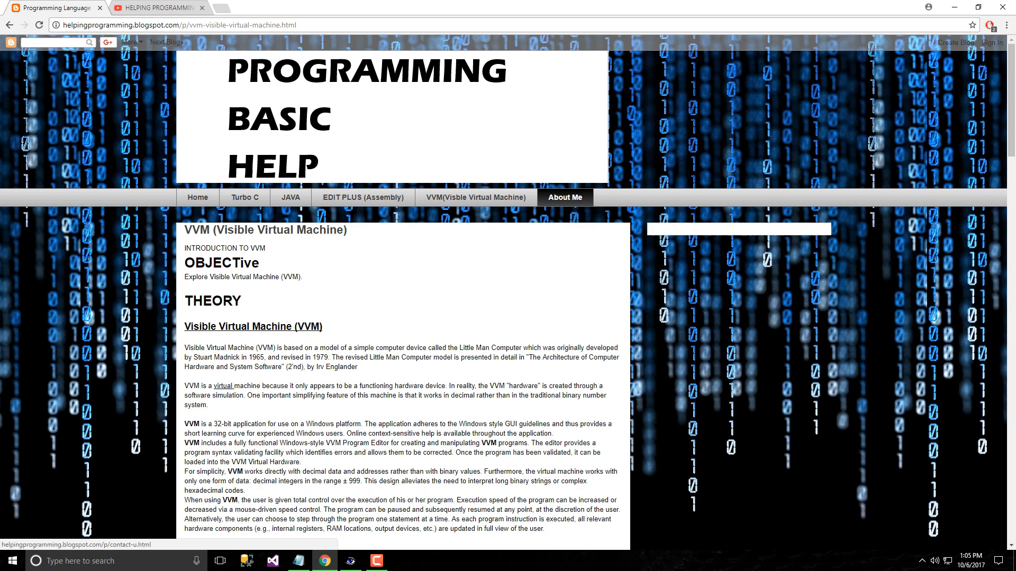
Browse the blog's About Me page, then bring Notepad's VVM notes back.
click(565, 197)
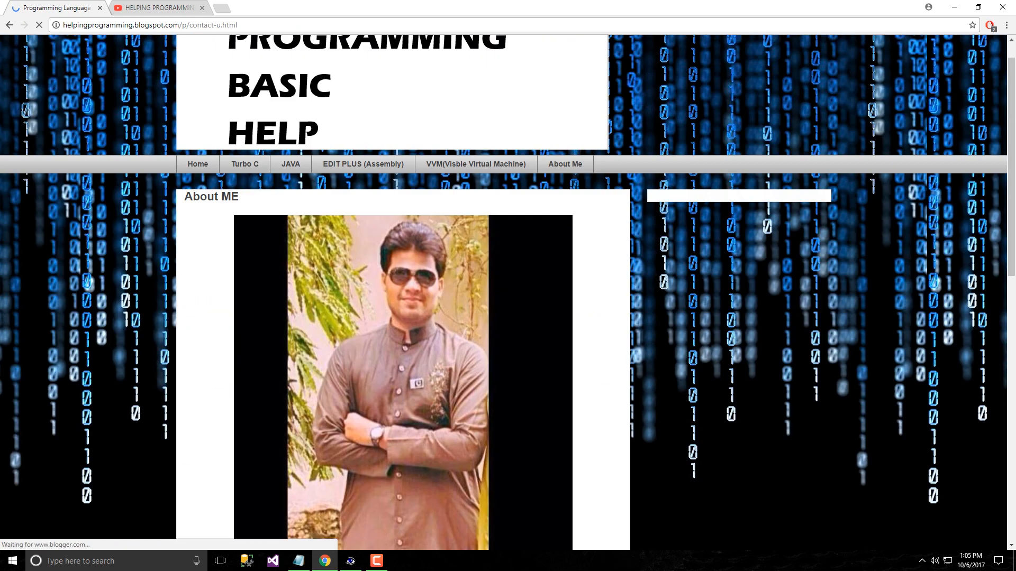
scroll(down, 3)
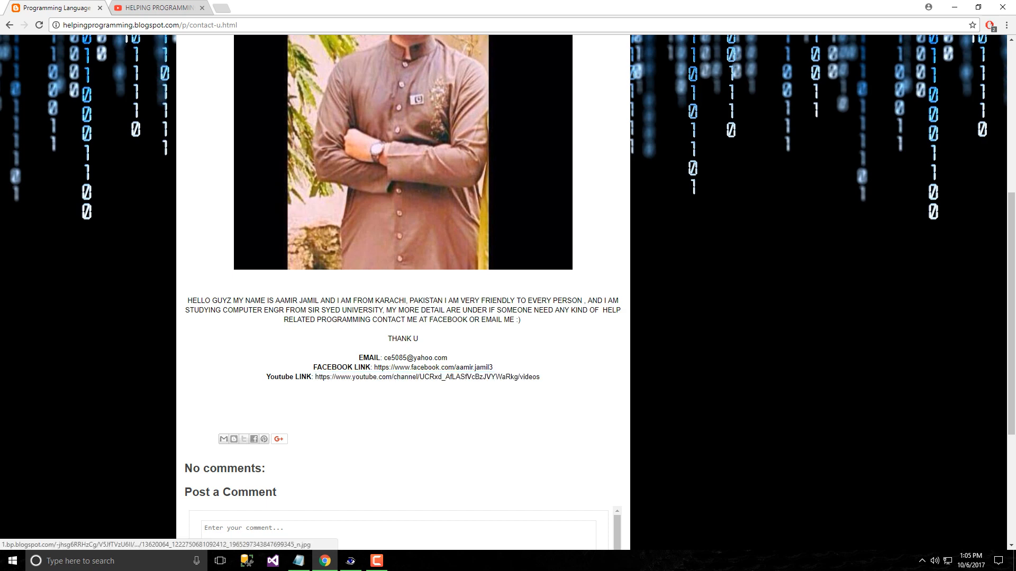
scroll(up, 3)
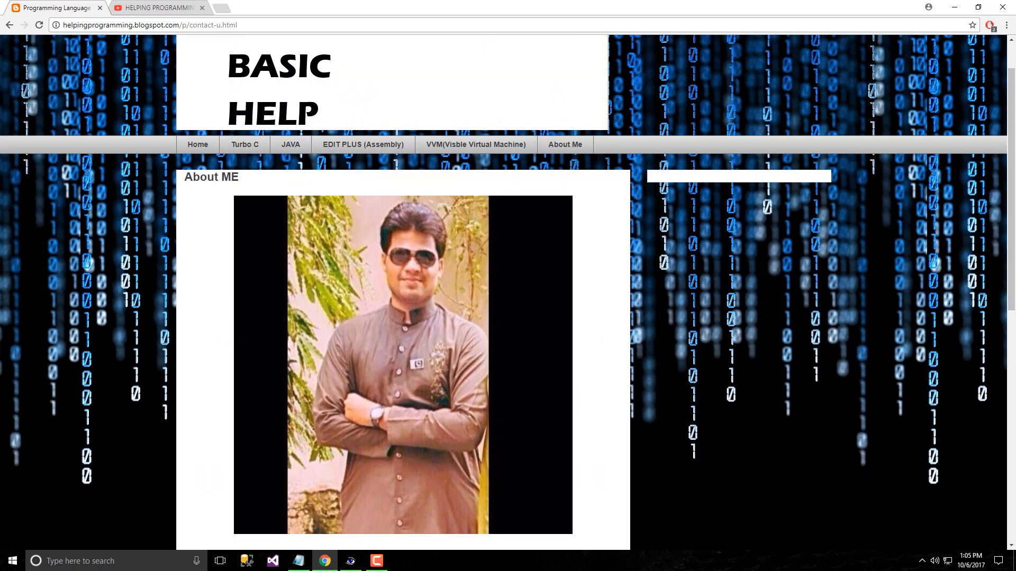
click(298, 561)
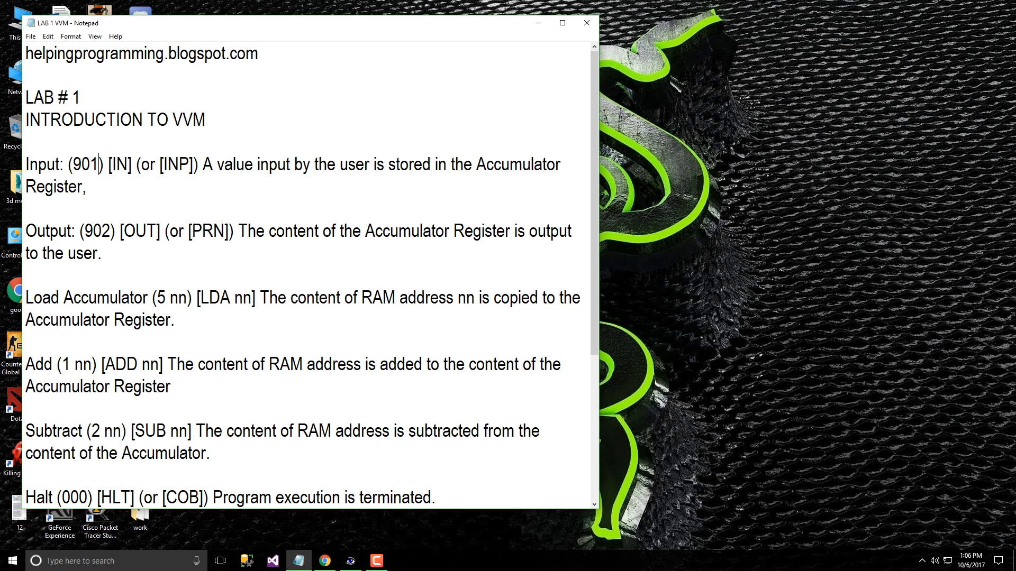
double_click(84, 164)
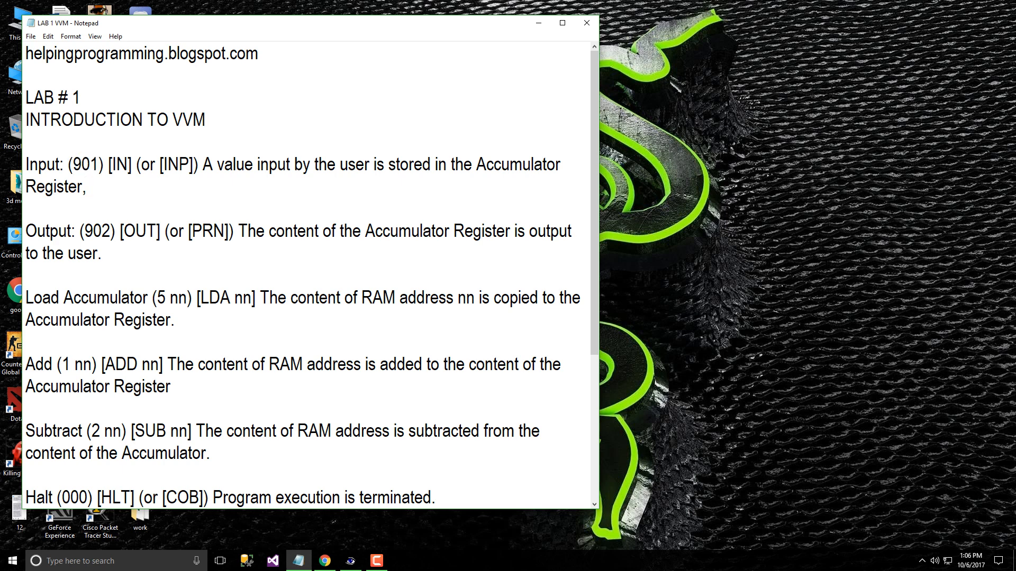
double_click(125, 162)
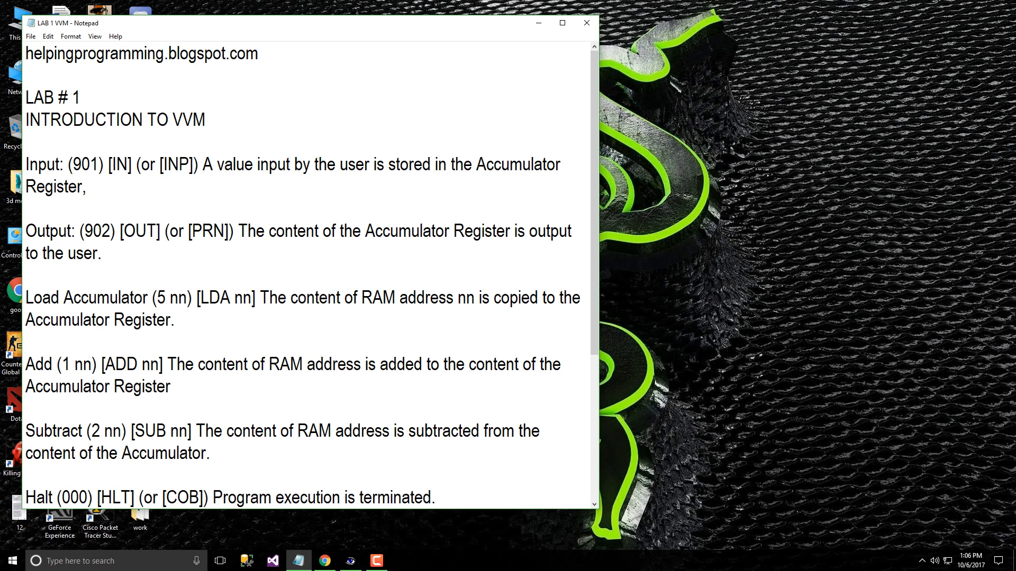
drag(203, 164, 89, 188)
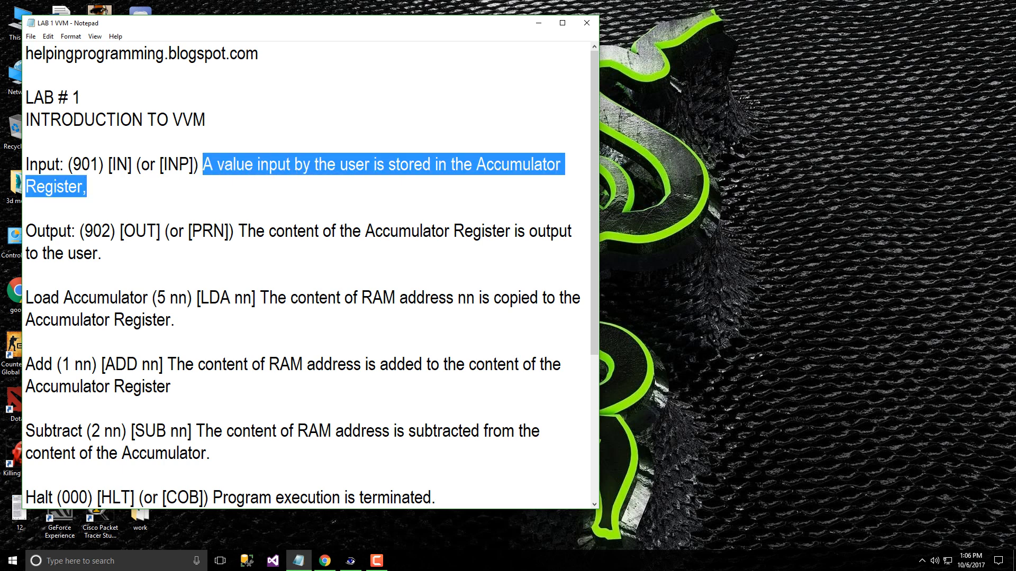
click(86, 187)
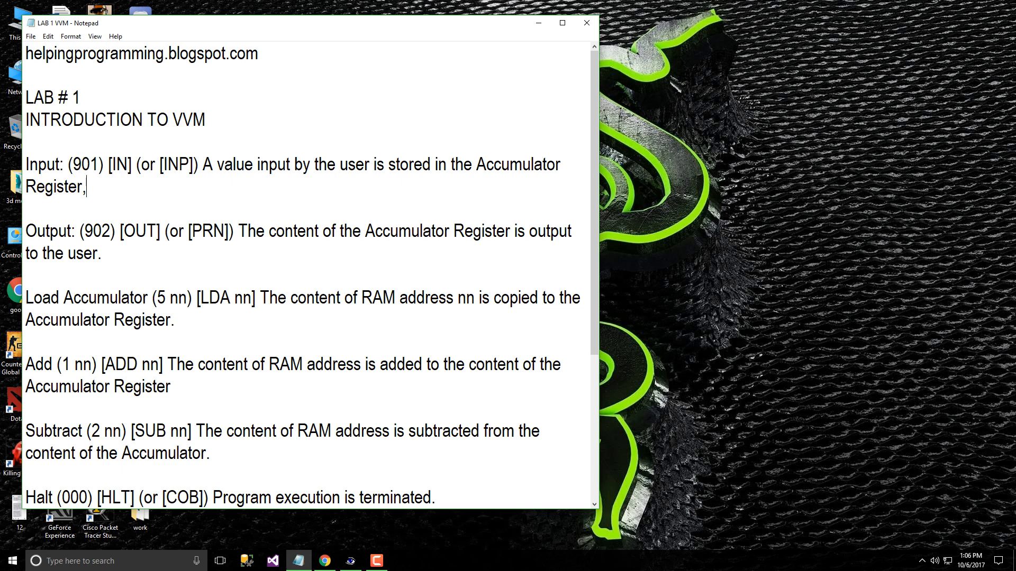
double_click(55, 189)
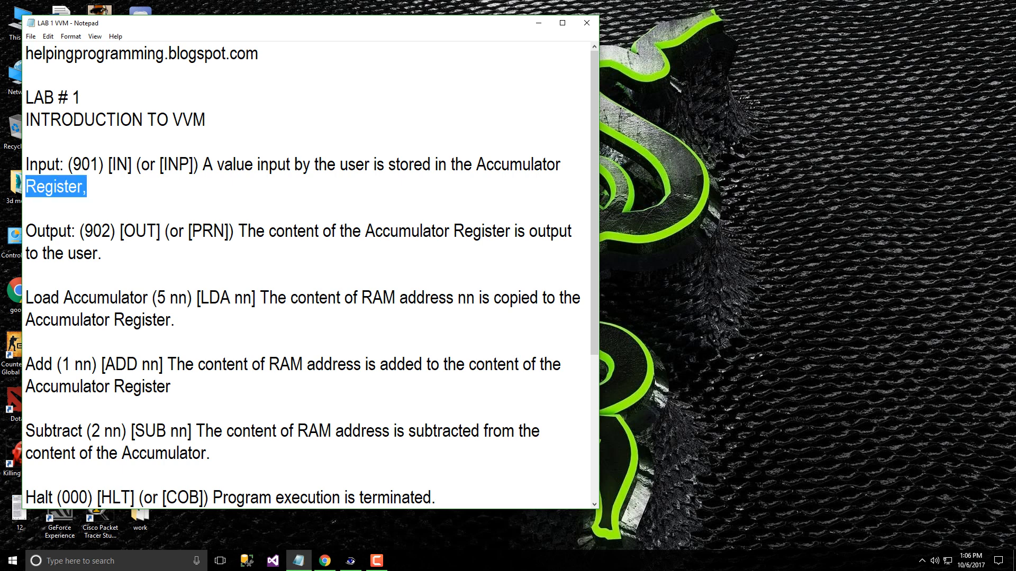
double_click(51, 230)
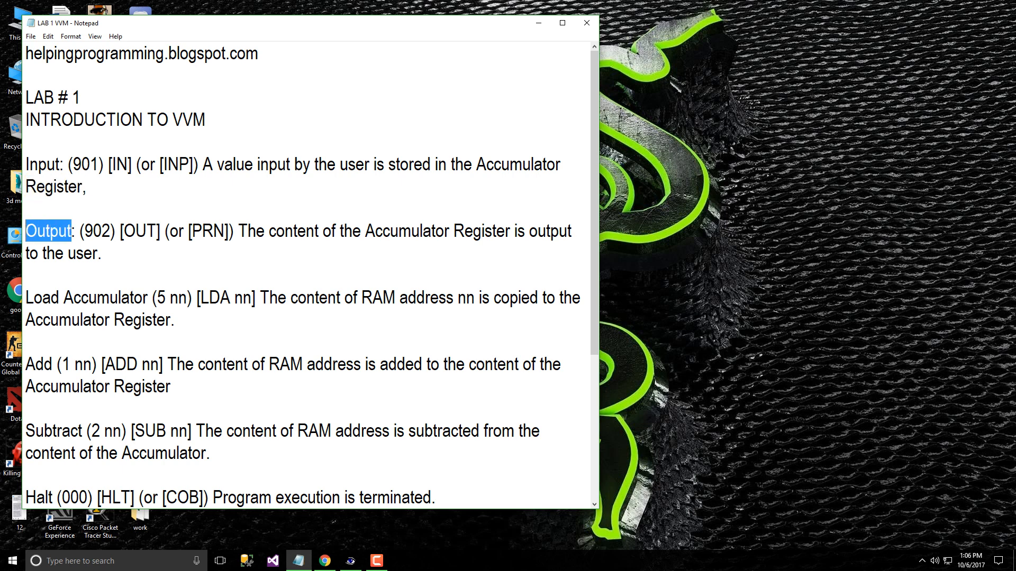
click(99, 253)
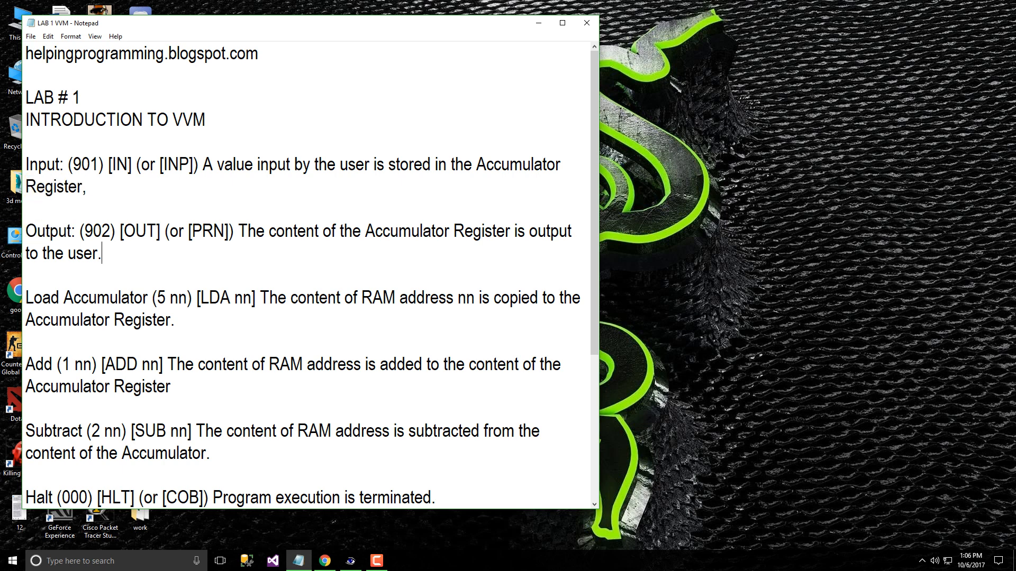
double_click(95, 231)
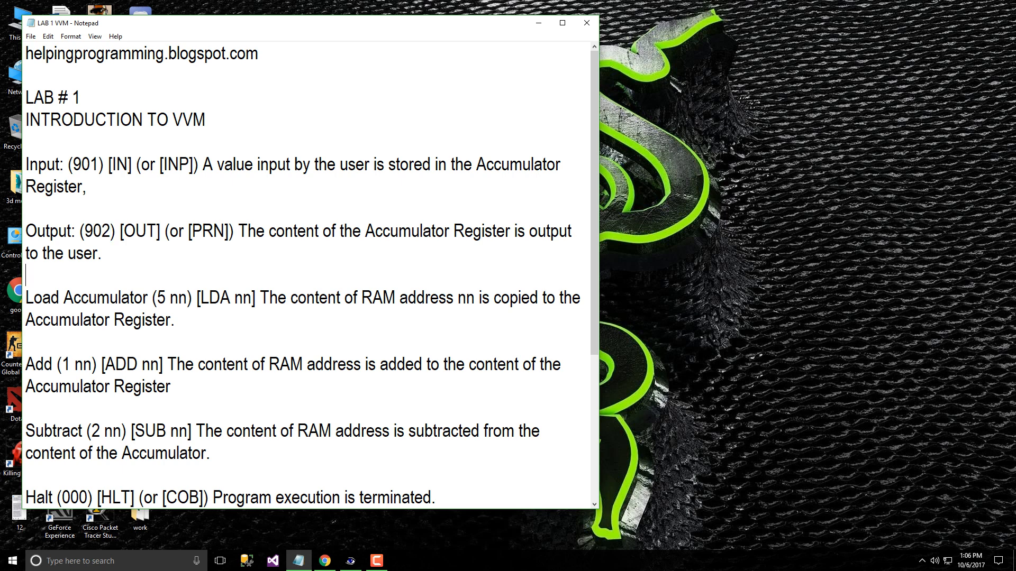
double_click(136, 231)
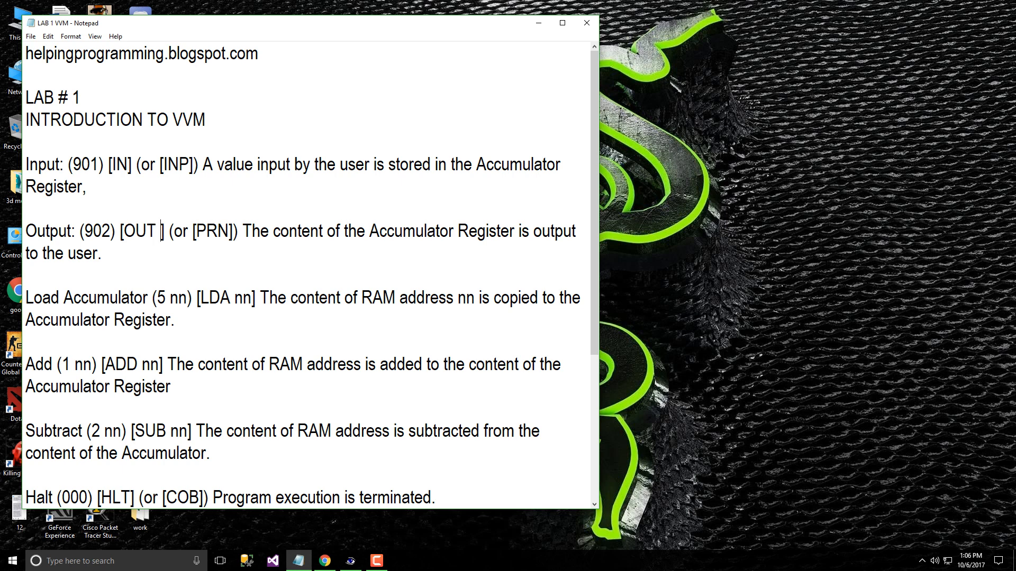
Remove the stray 98 after OUT and change the LDA address to 98.
text(98)
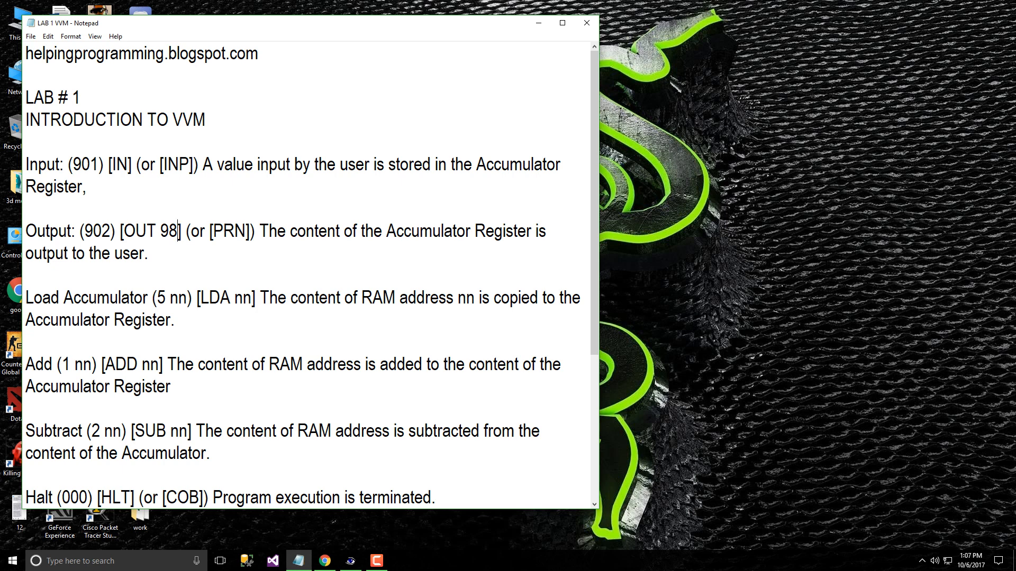
double_click(167, 240)
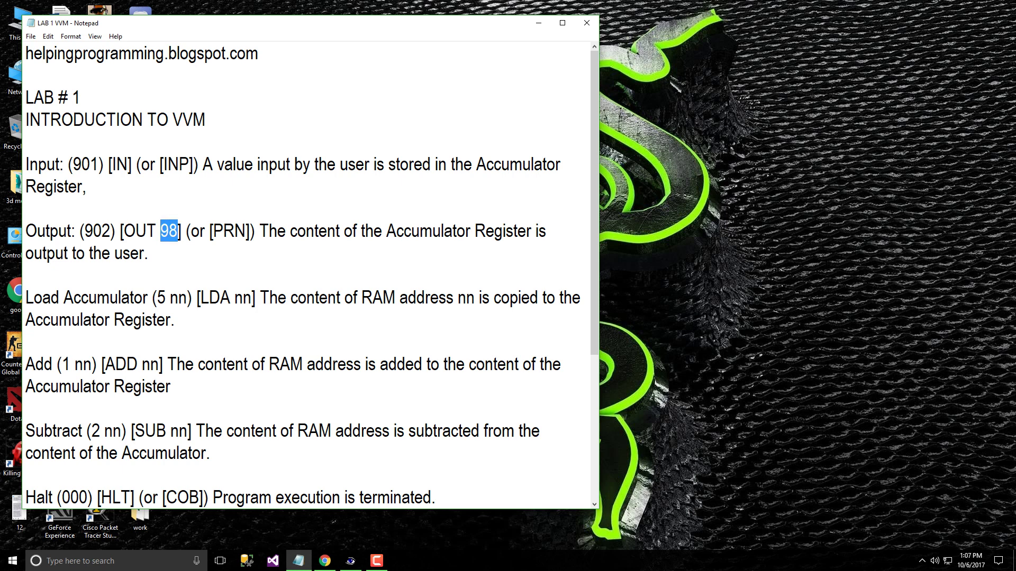
click(175, 232)
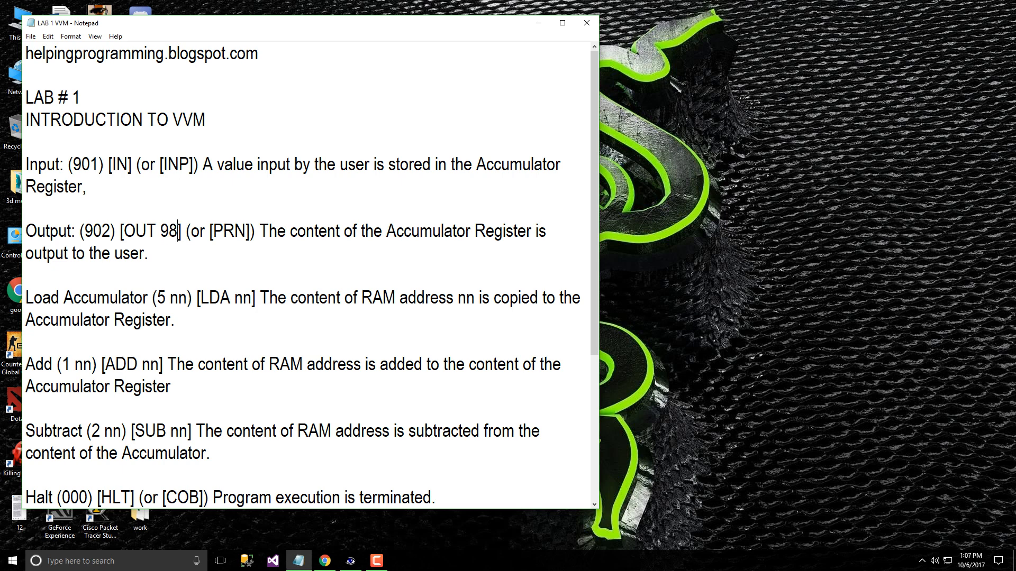
key(Backspace)
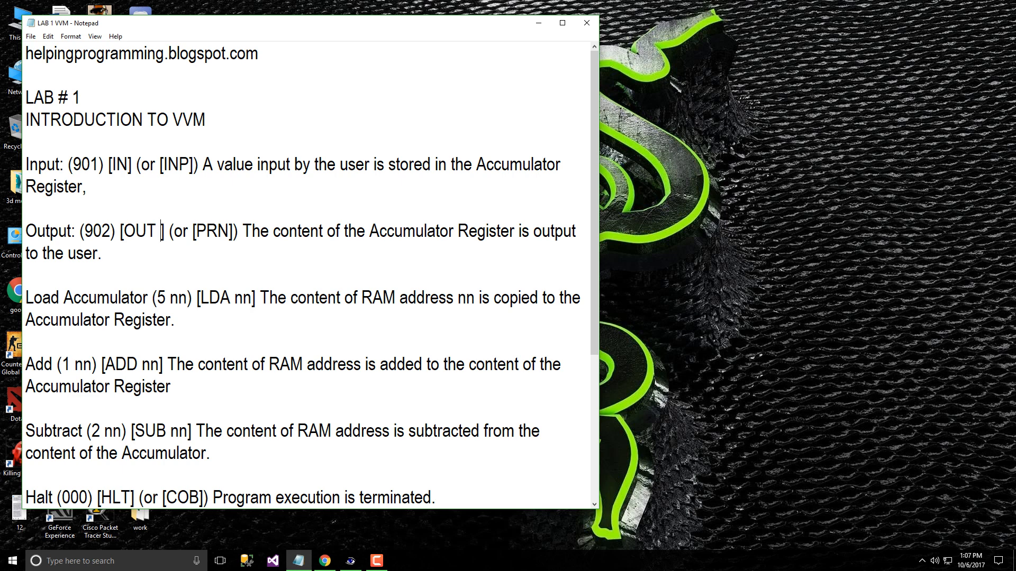
double_click(246, 299)
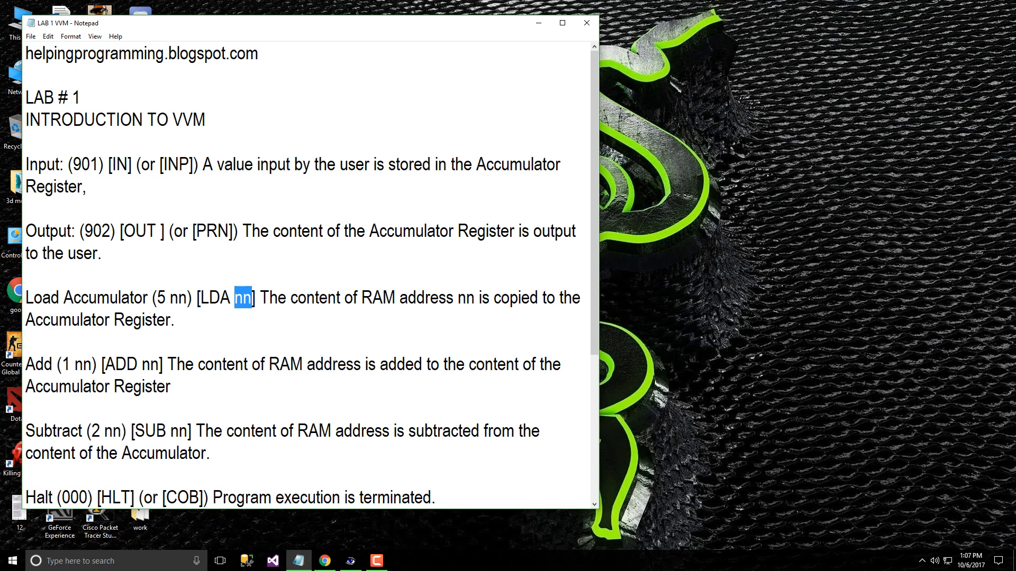
text(98)
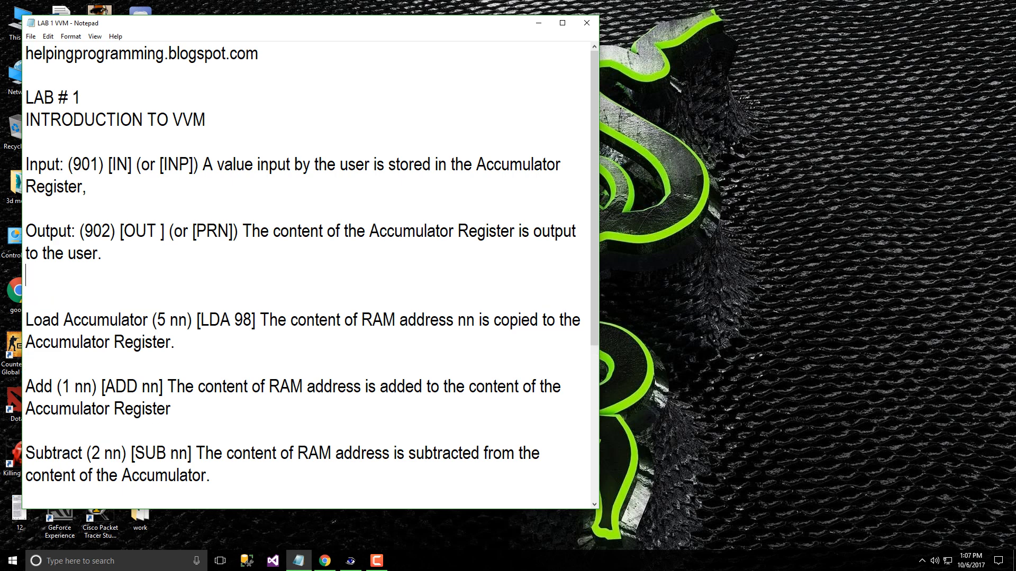
Add a '98 = 6' line below Output and restore LDA 98 to LDA nn.
text(98)
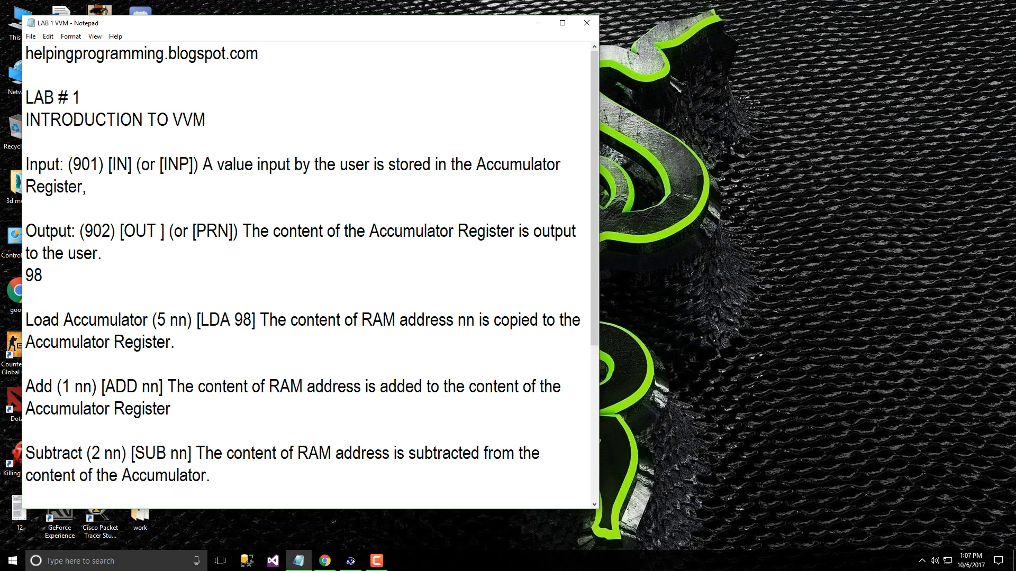
text(= 6)
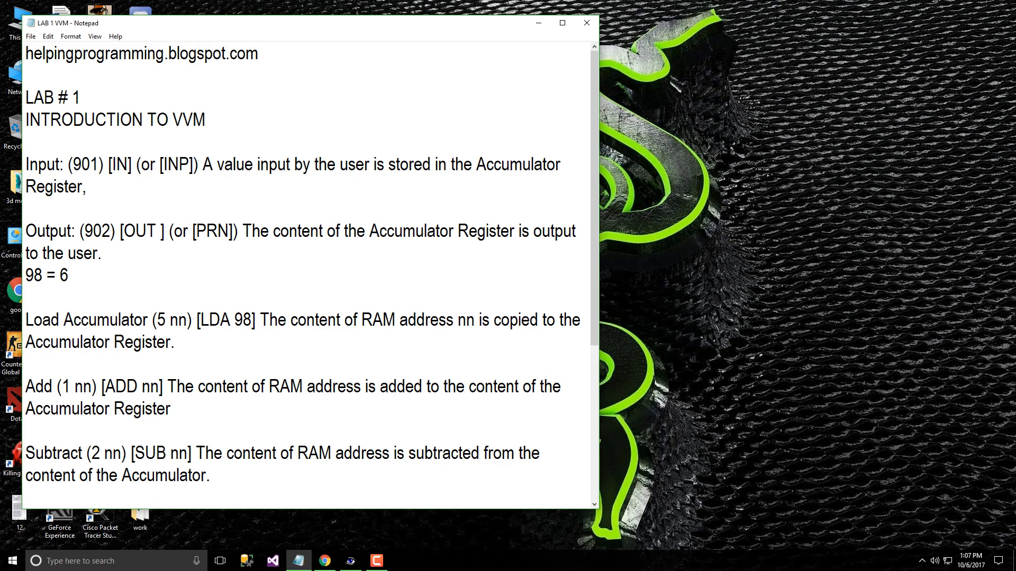
double_click(243, 322)
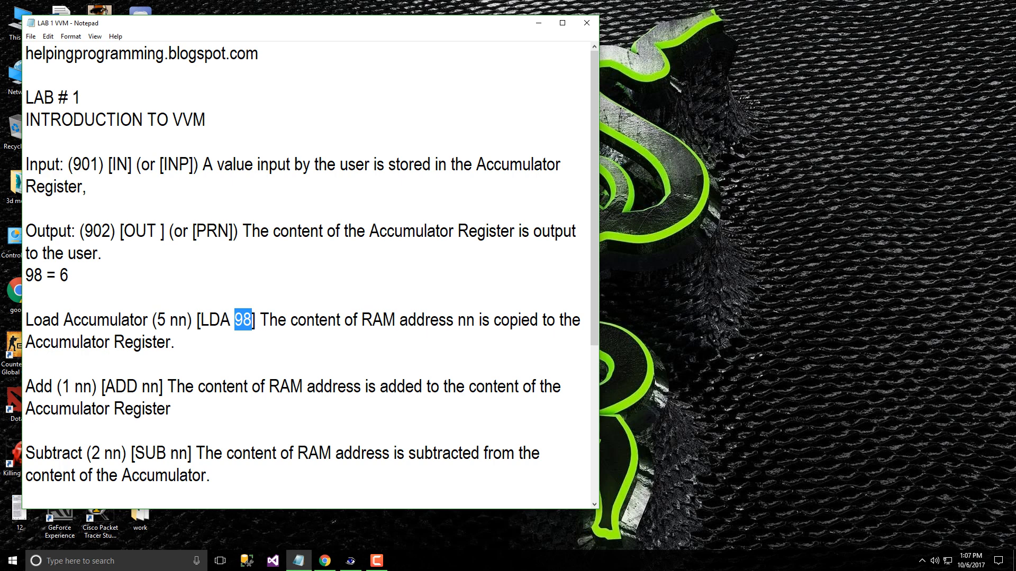
double_click(37, 276)
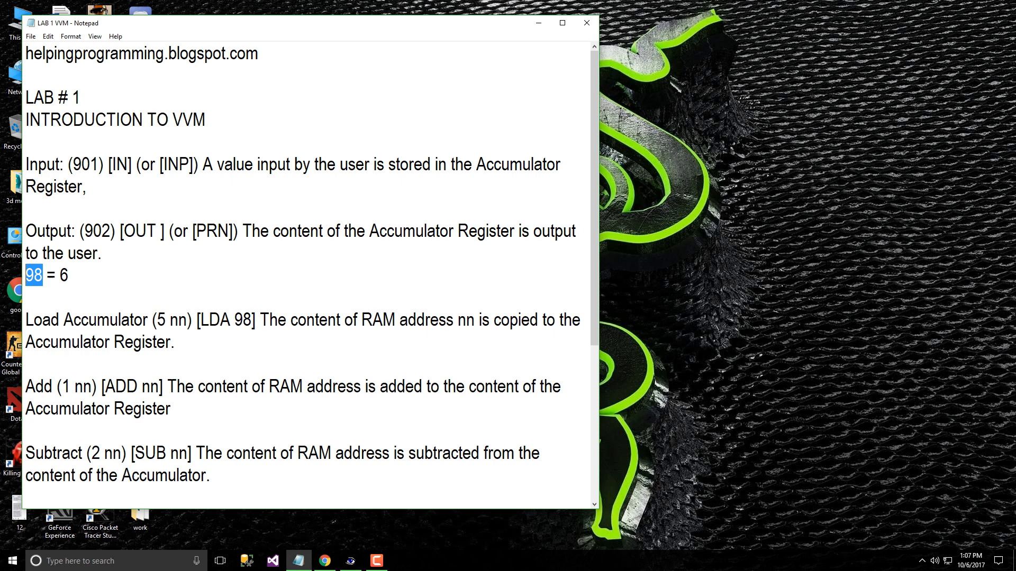
double_click(241, 321)
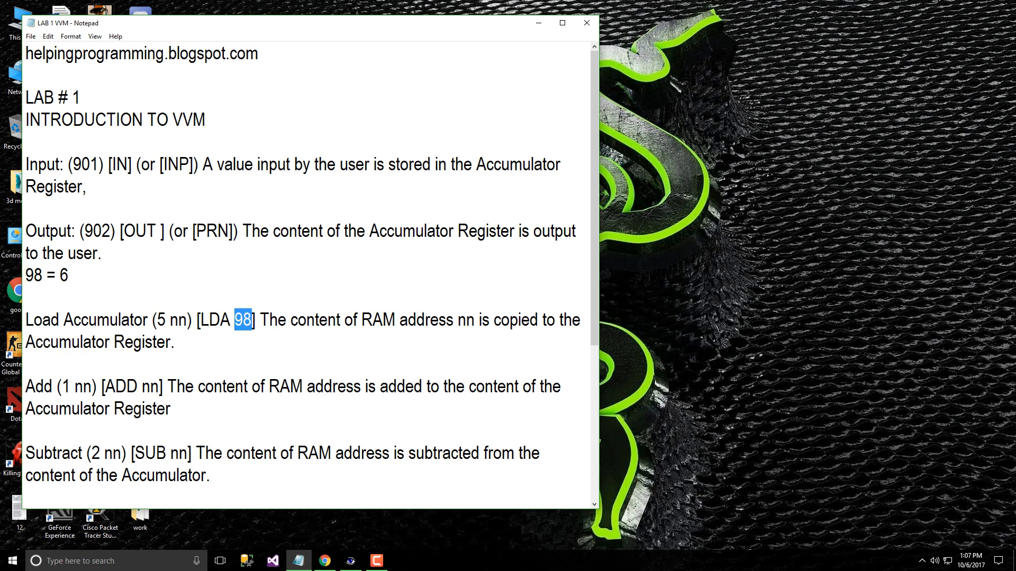
text(nn)
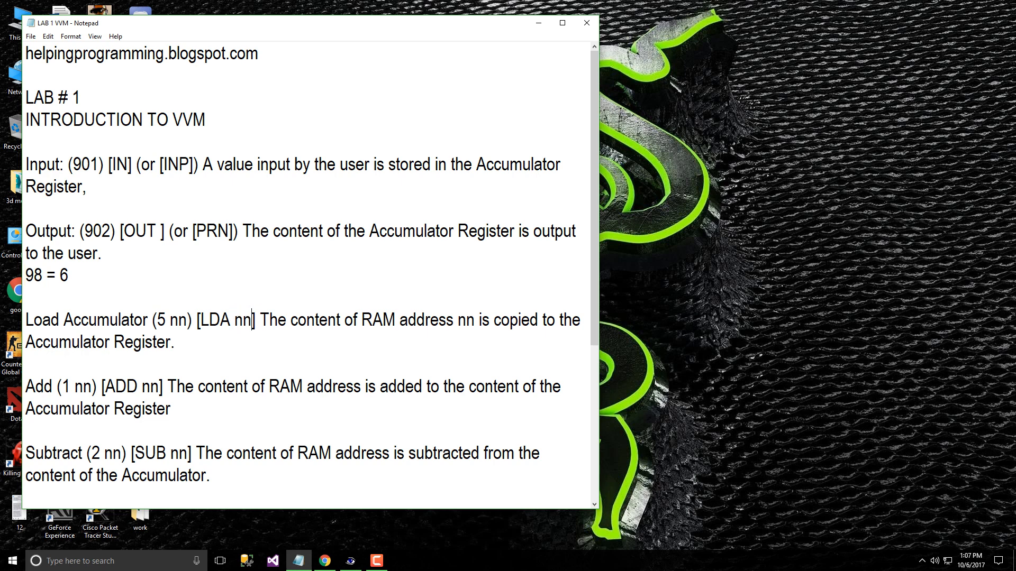
double_click(465, 320)
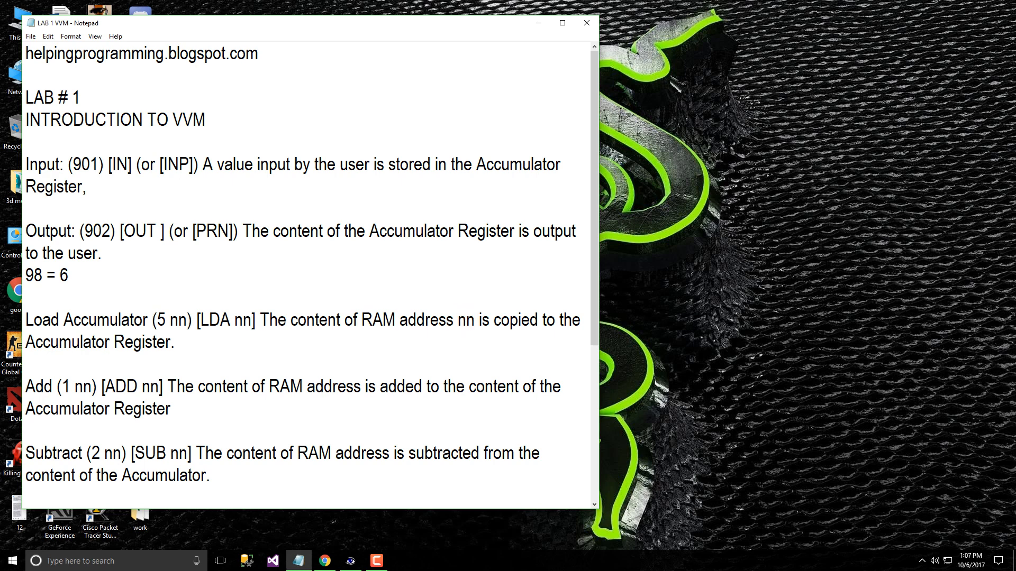
click(253, 319)
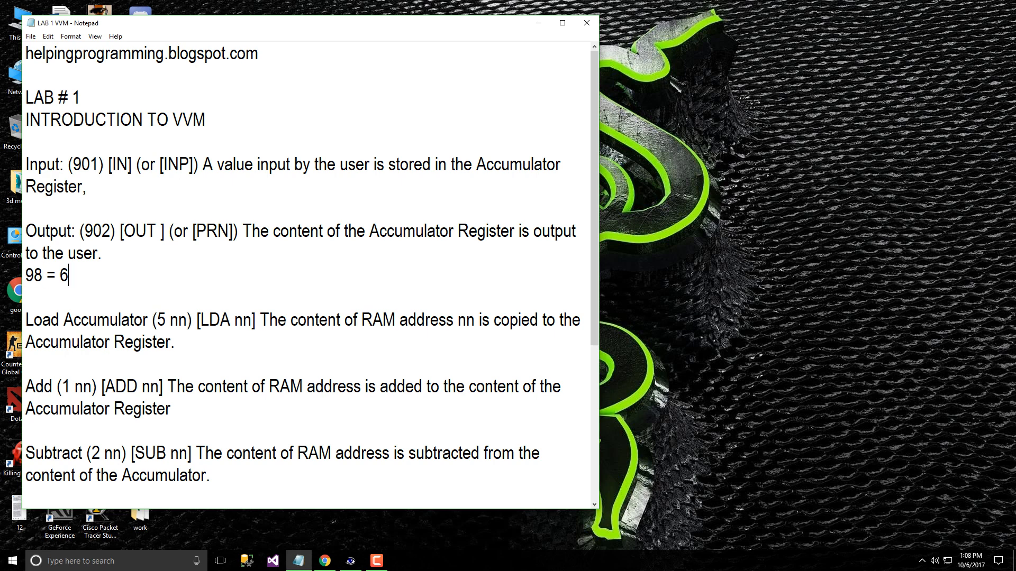
Replace nn in the LDA instruction with 9, then delete it, leaving LDA.
double_click(66, 276)
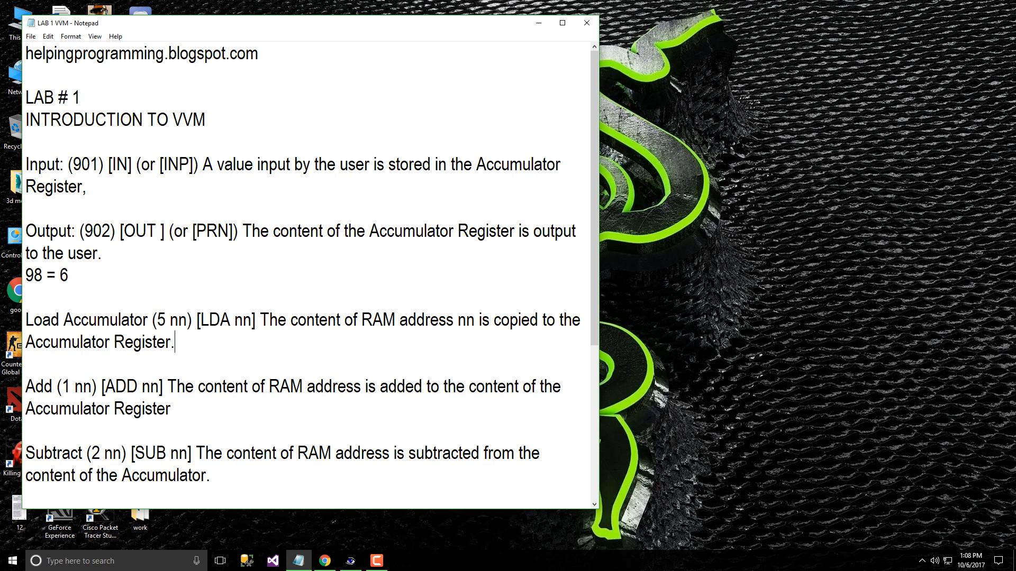
double_click(252, 320)
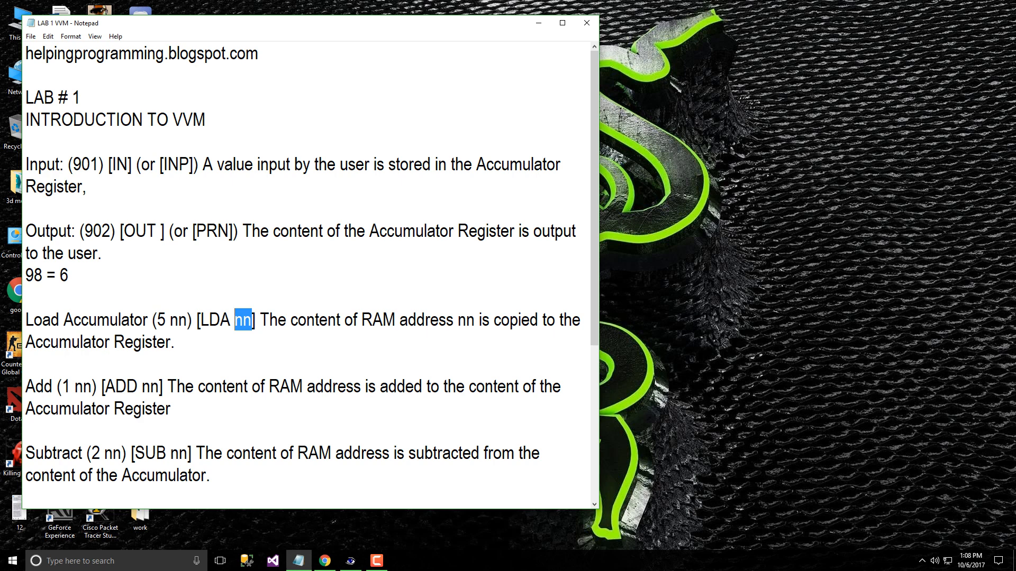
text(9)
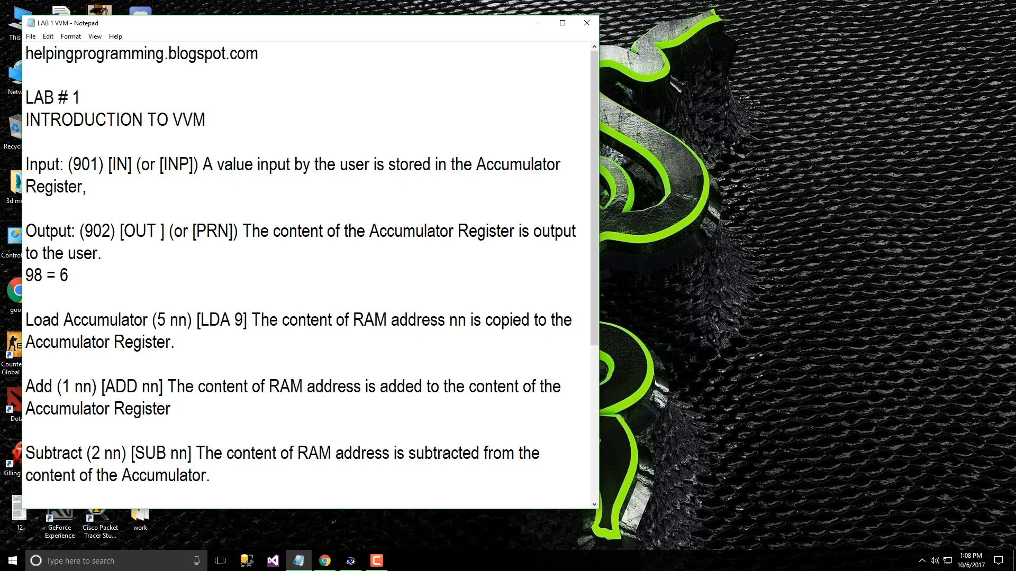
text(9)
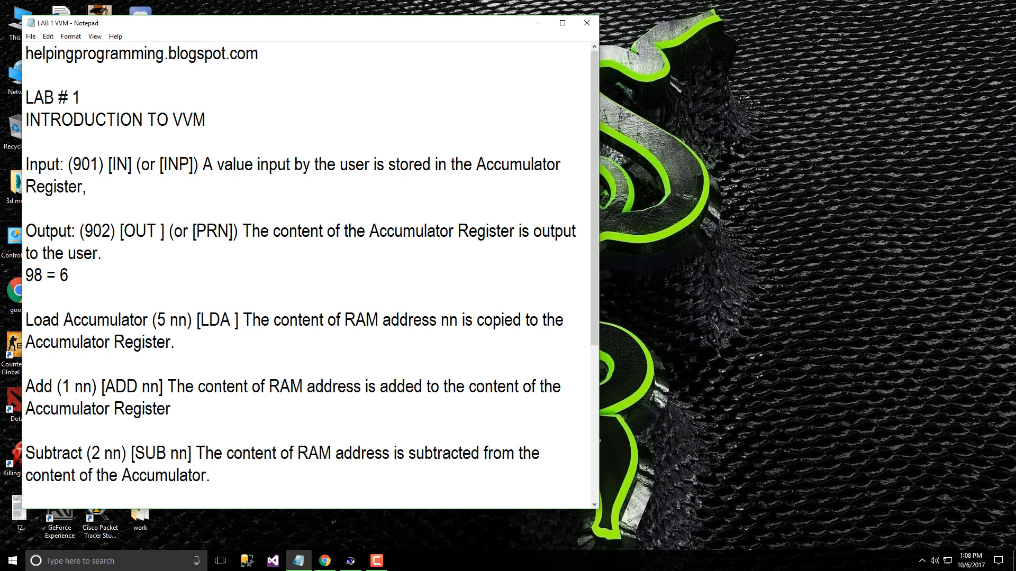
Select the Add and Subtract opcodes and the SUB mnemonic in the notes.
double_click(38, 387)
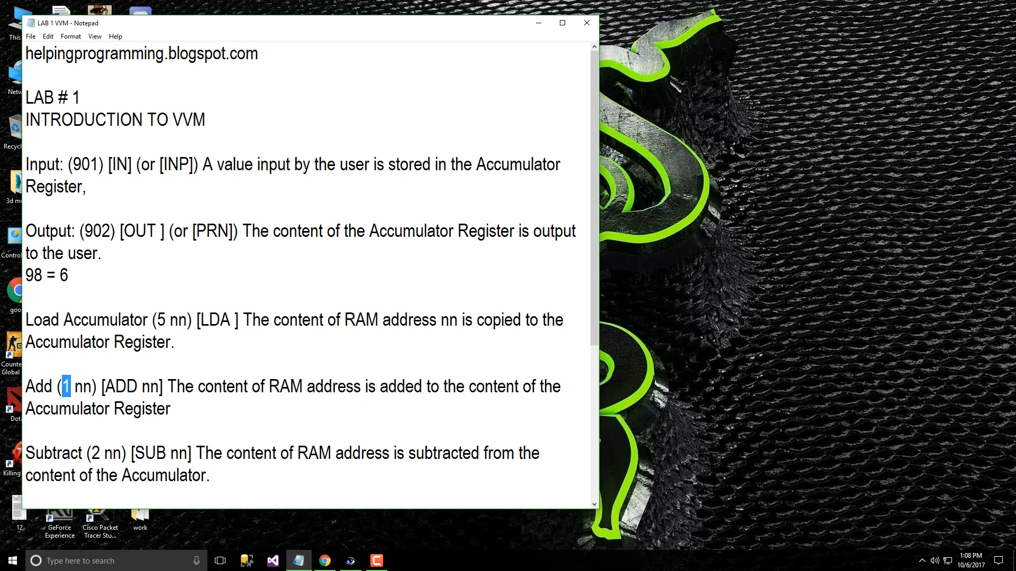
double_click(80, 386)
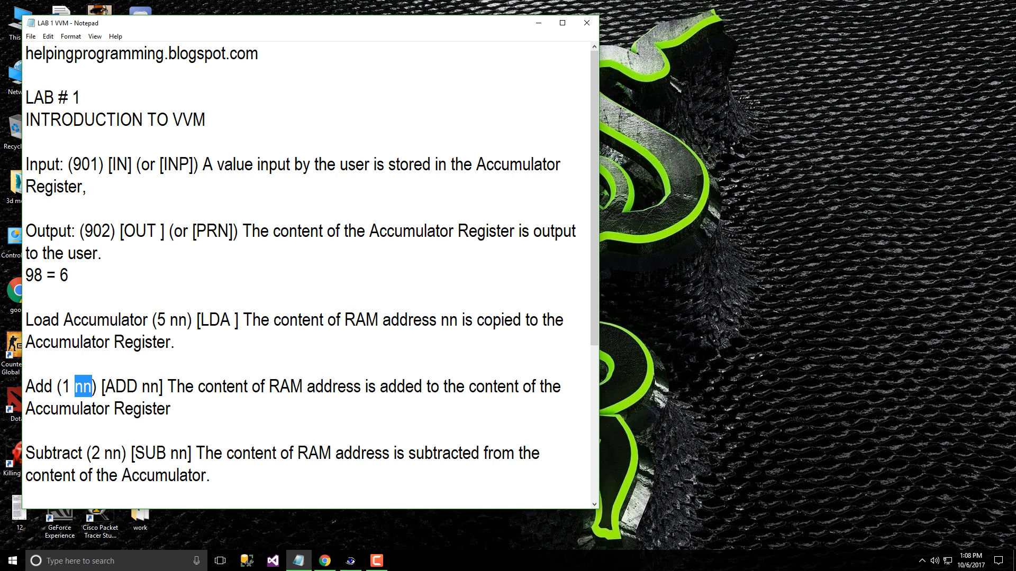
scroll(down, 3)
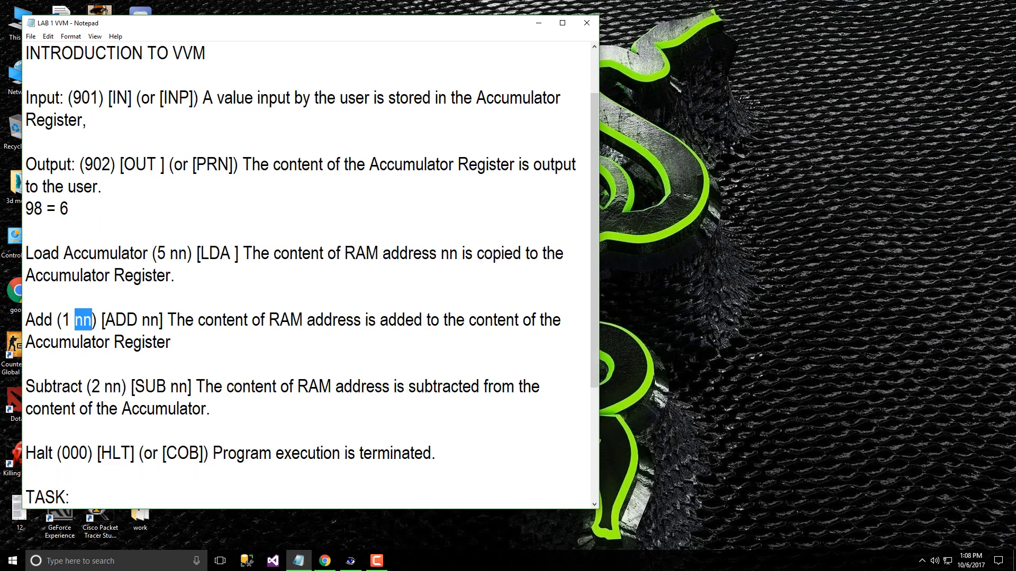
click(88, 387)
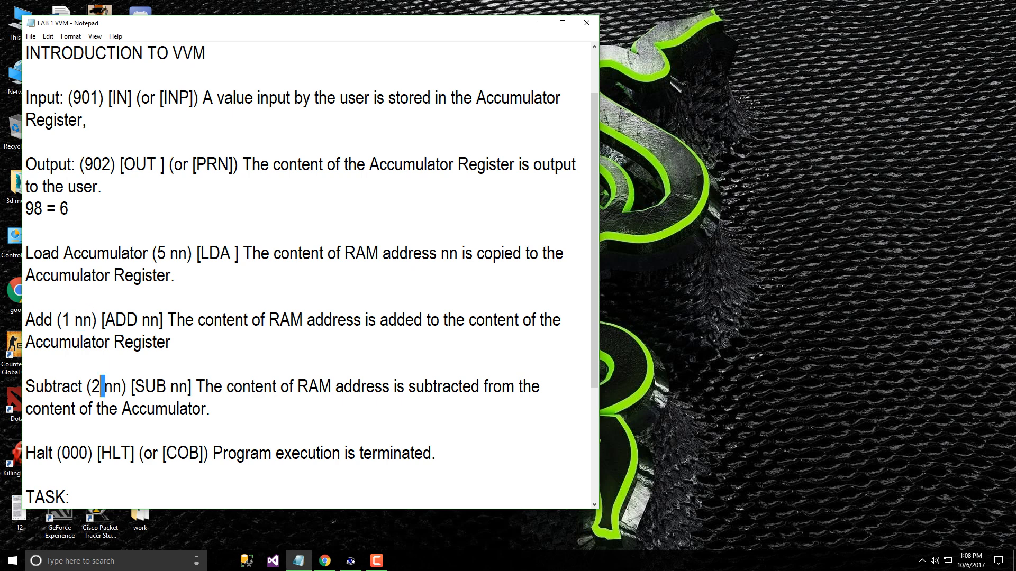
double_click(96, 387)
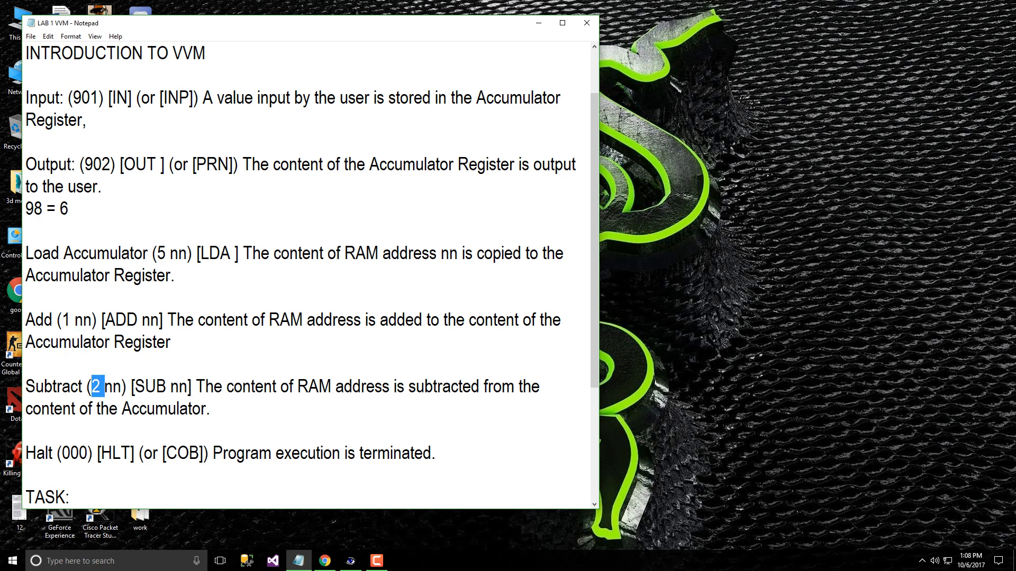
double_click(152, 387)
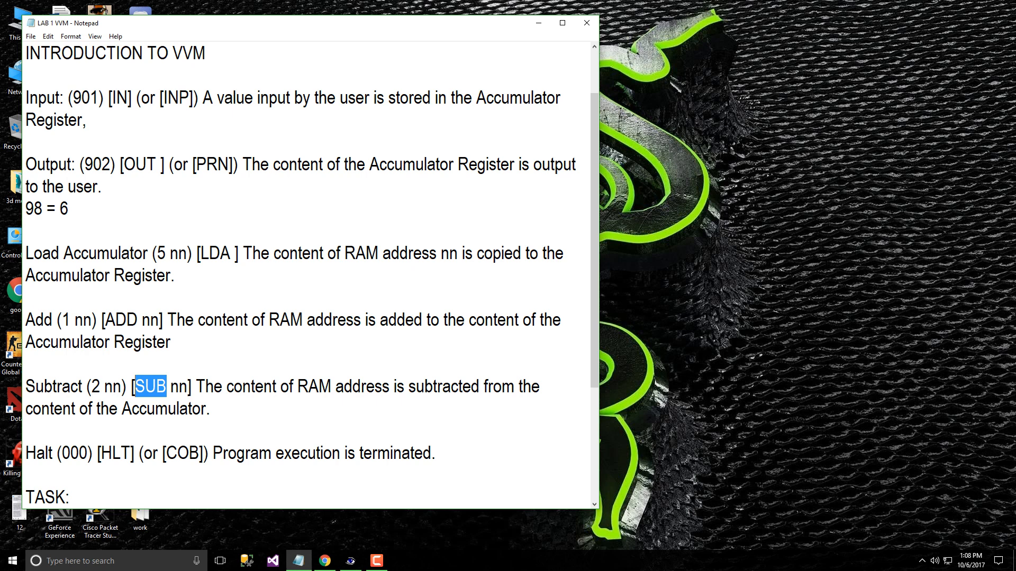
double_click(120, 319)
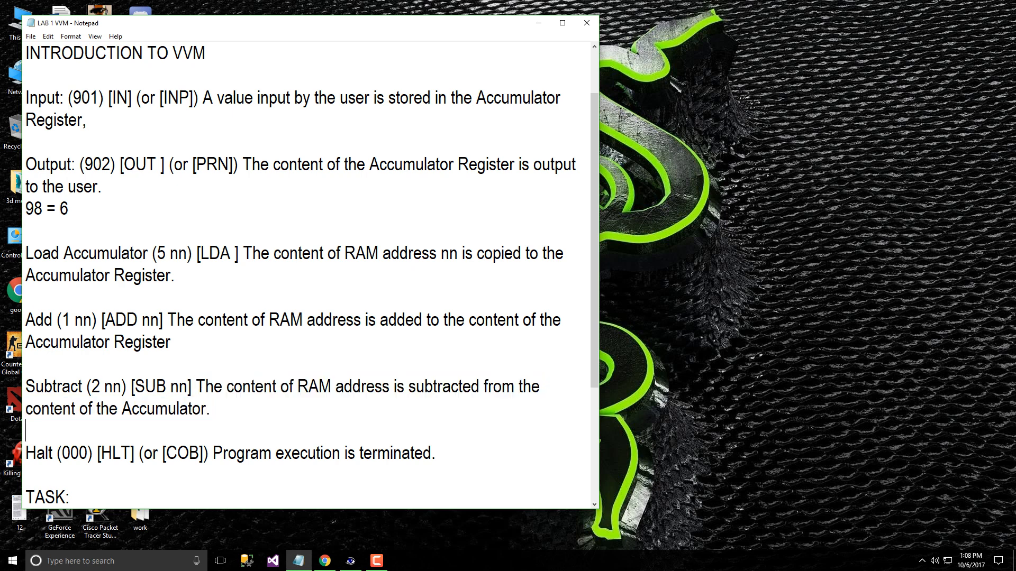
scroll(down, 3)
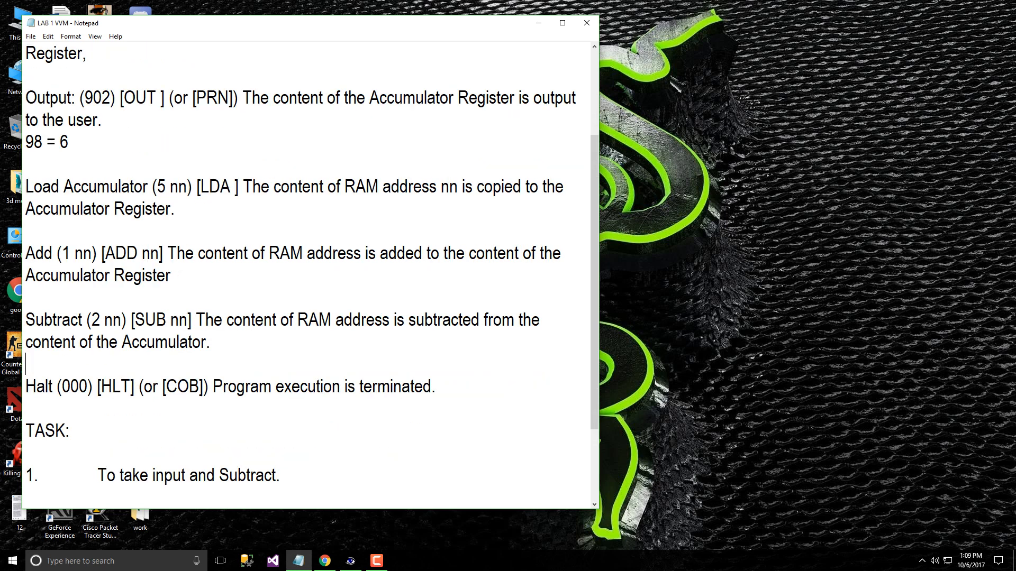
double_click(74, 384)
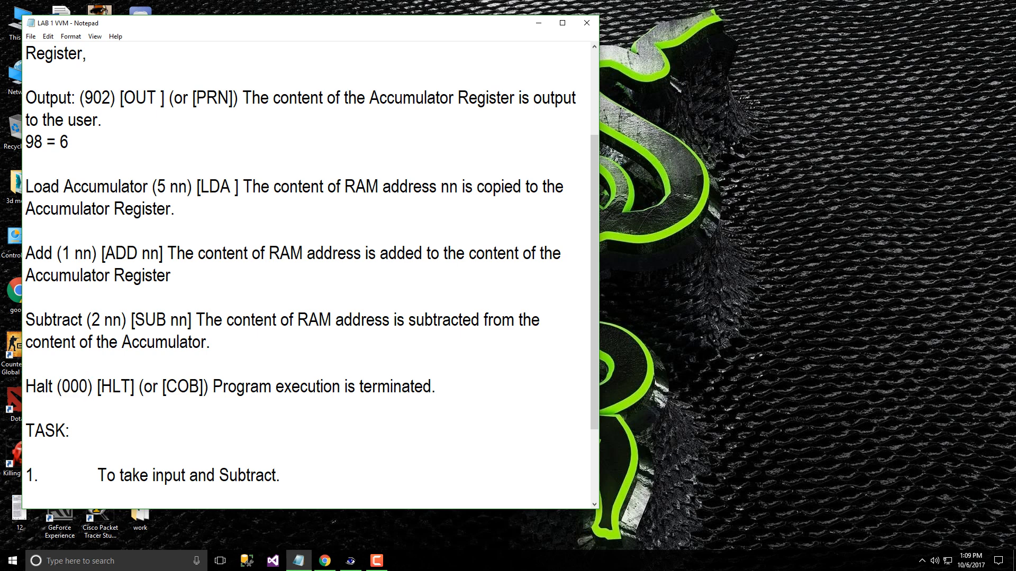
double_click(117, 387)
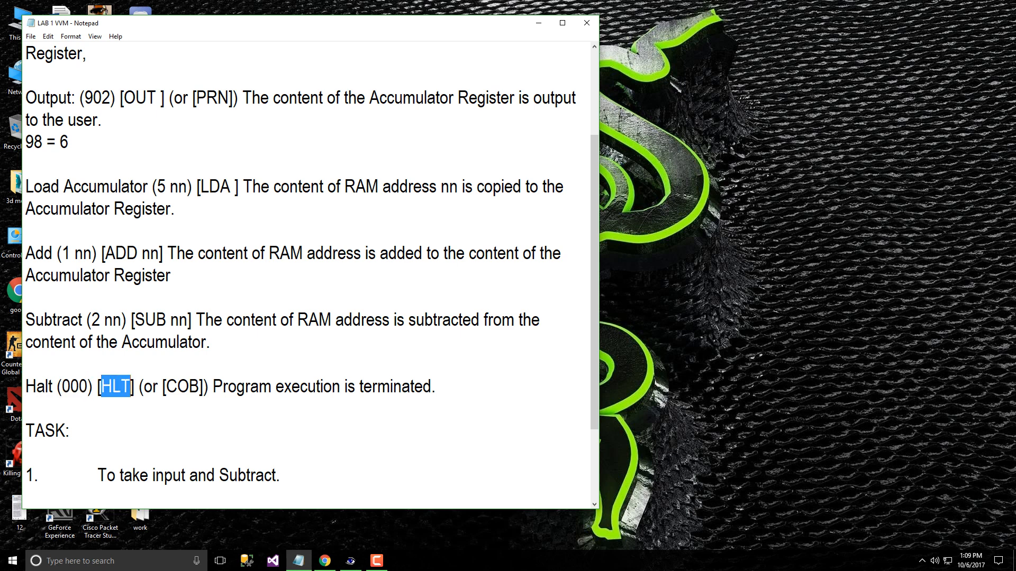
click(117, 388)
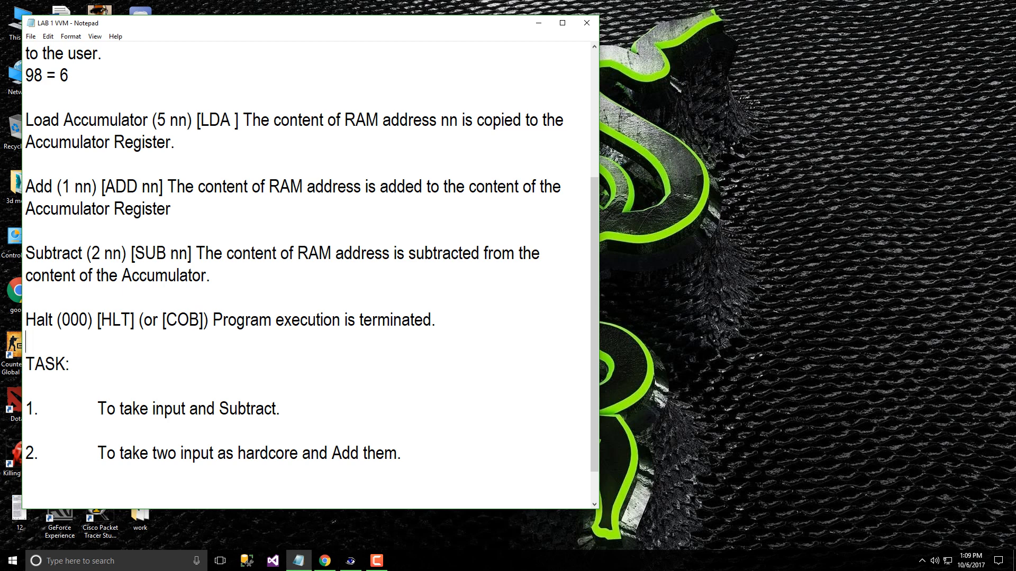
double_click(267, 409)
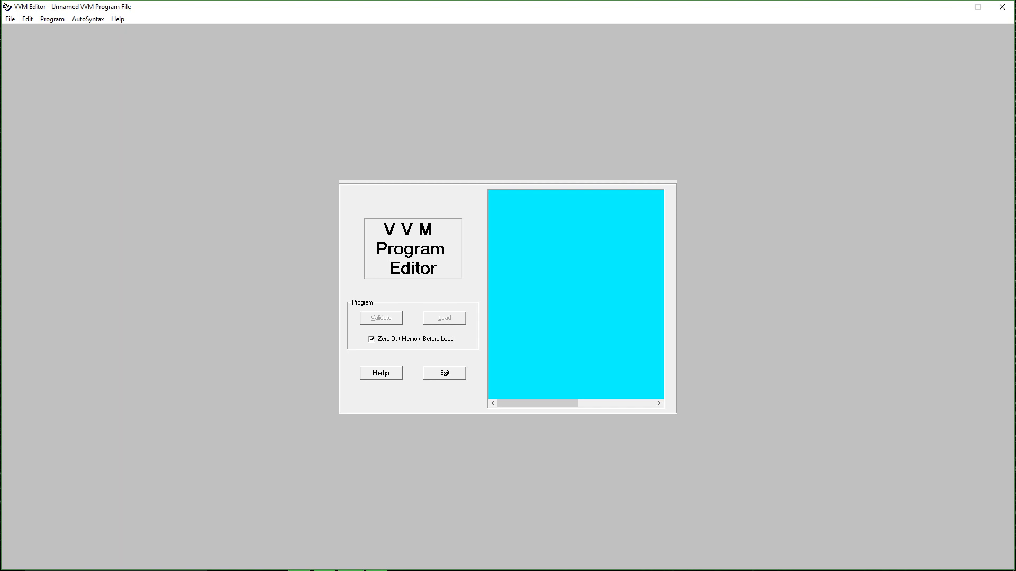
Enter the six lines IN, STO 95, IN, SUB 95, OUT, HLT.
text(IN)
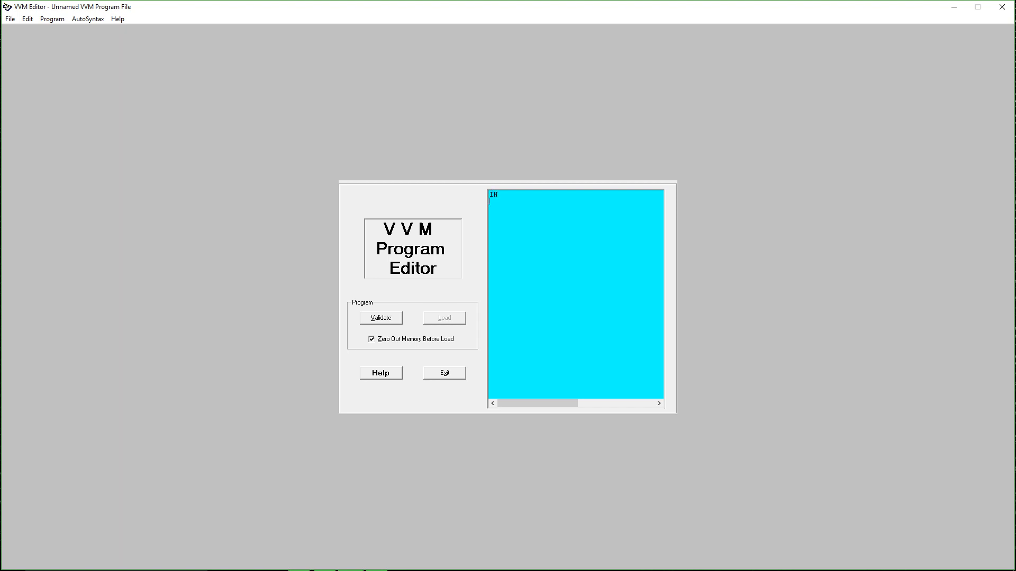
text(S)
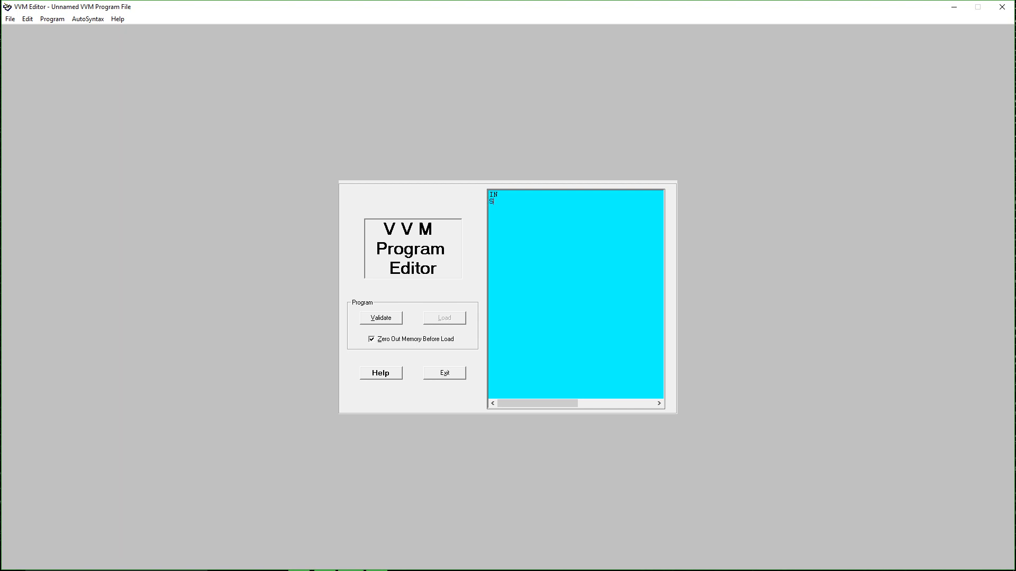
text(TO)
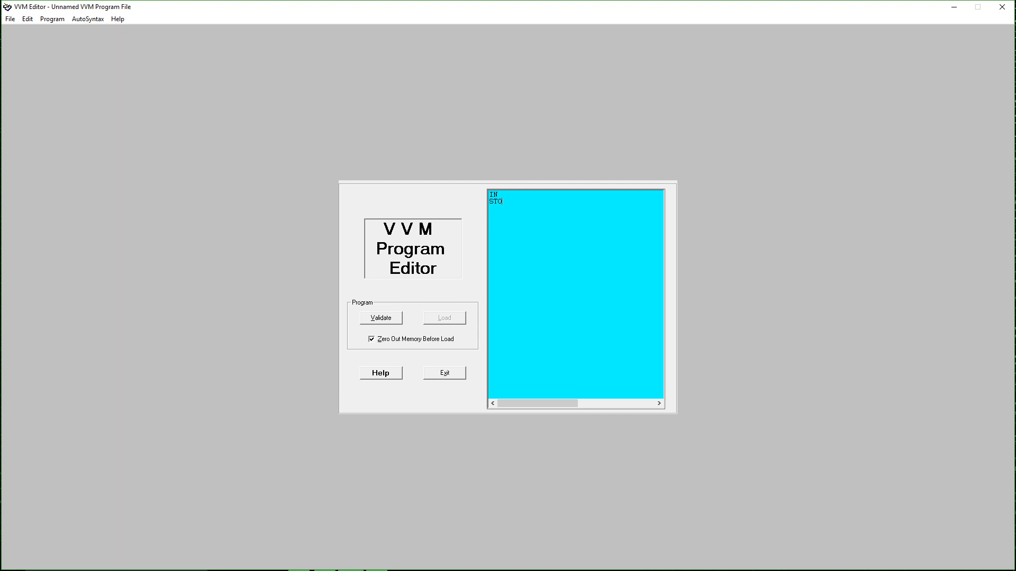
text(95)
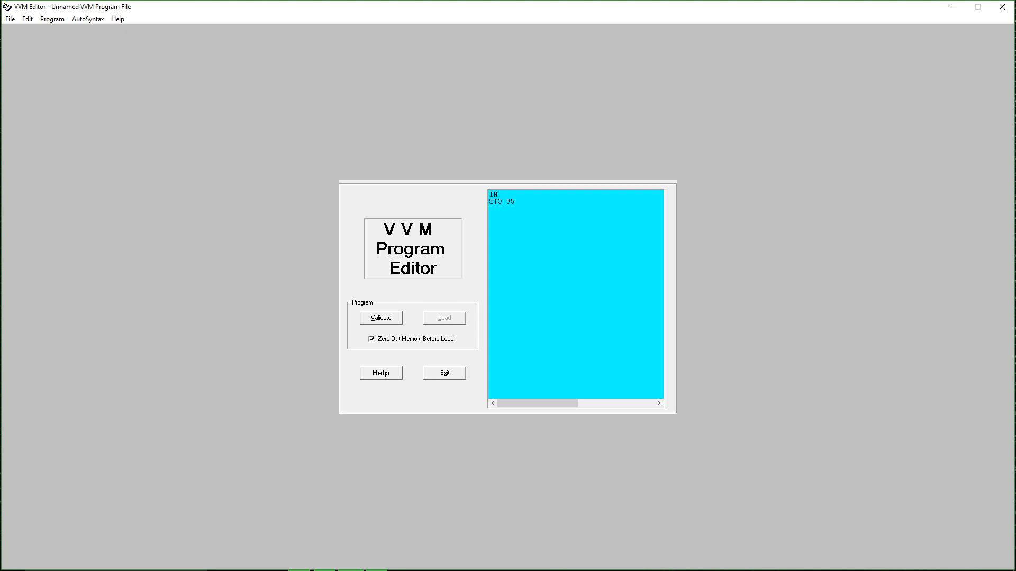
text(IN)
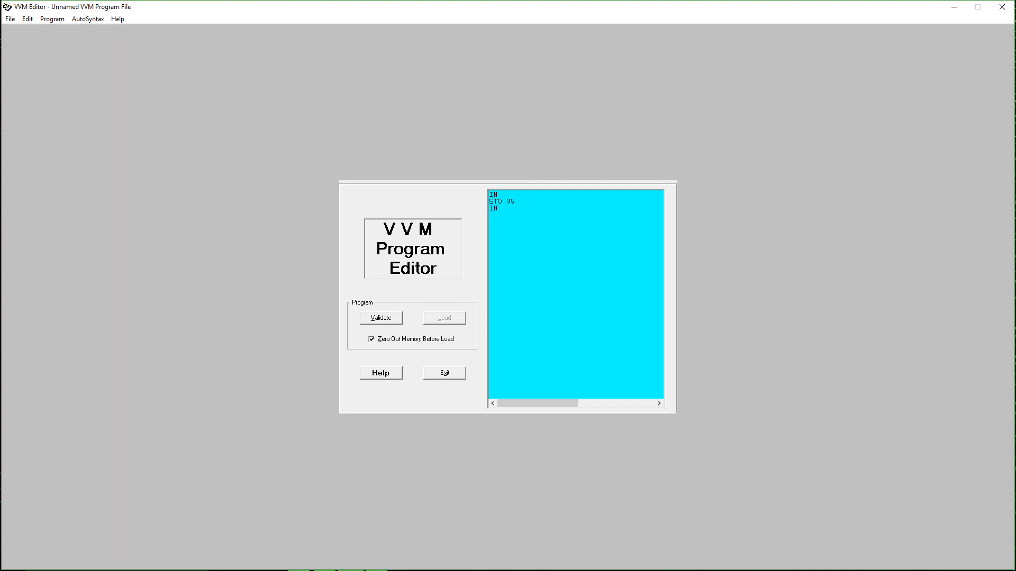
text(SUB)
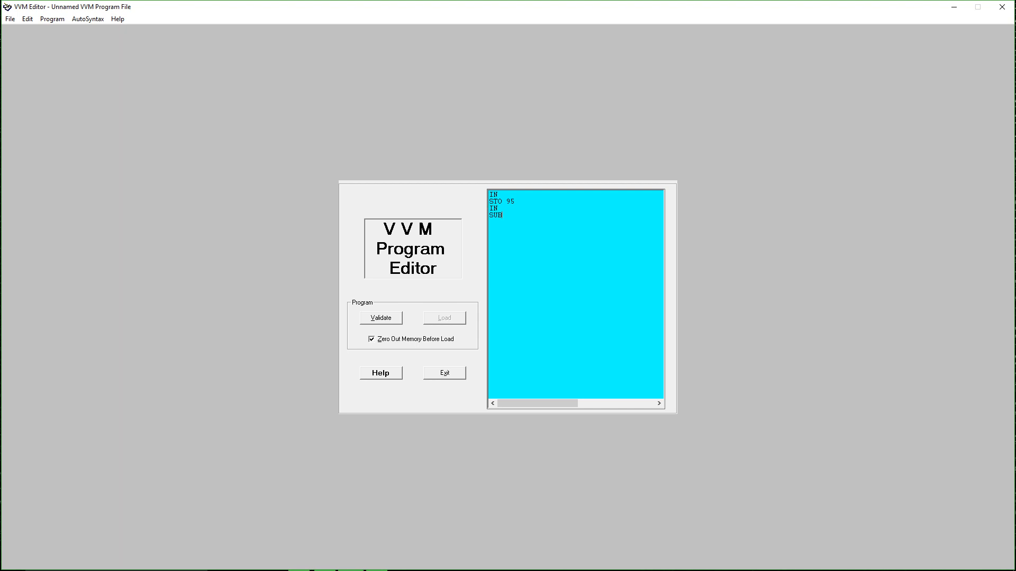
text(95)
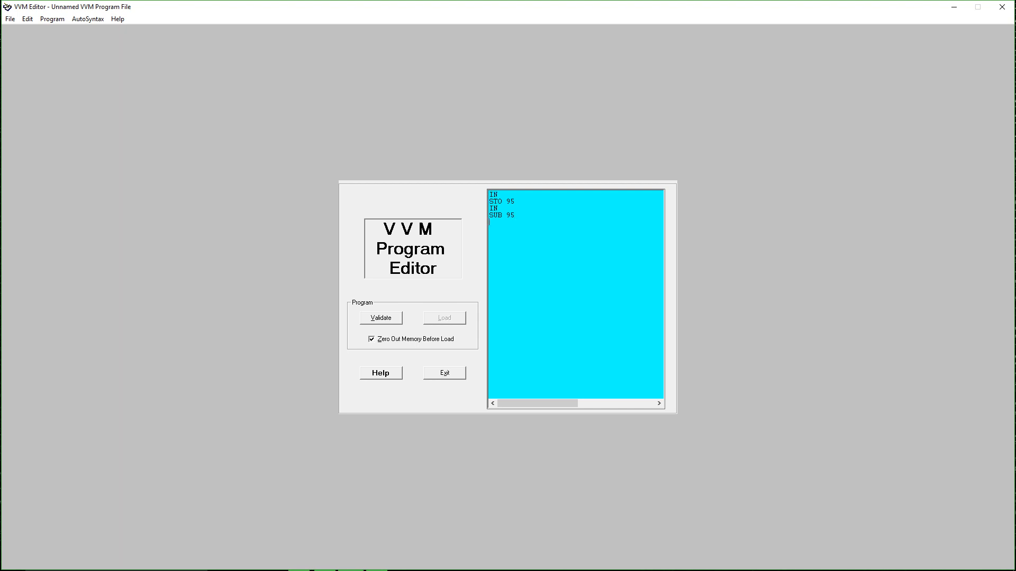
text(OUT)
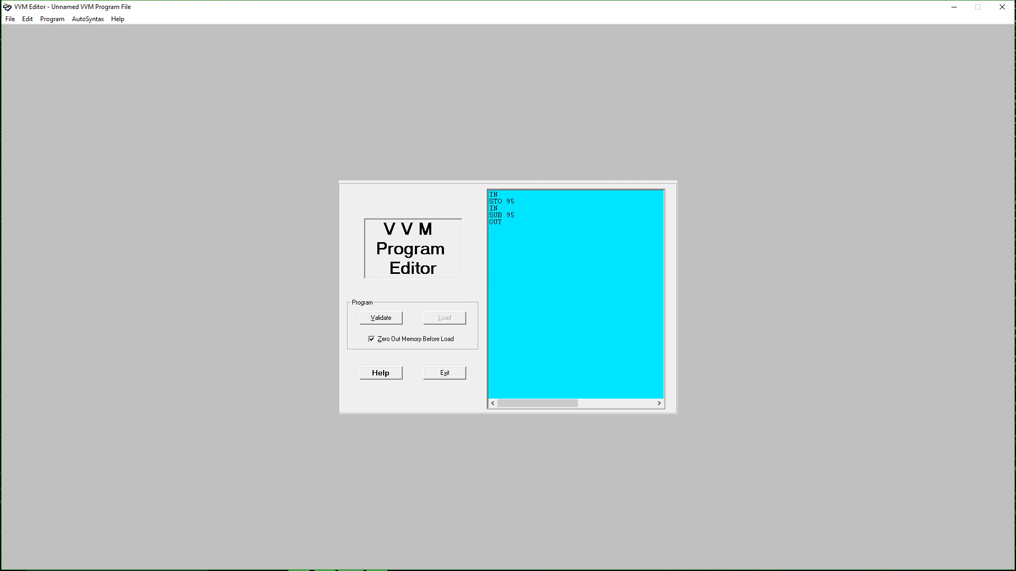
text(HLT)
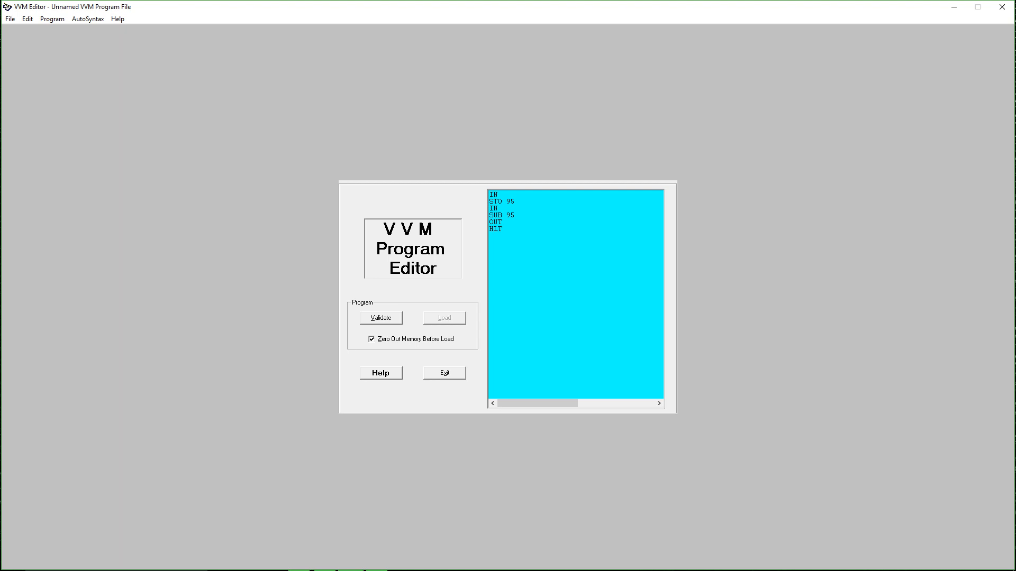
click(12, 560)
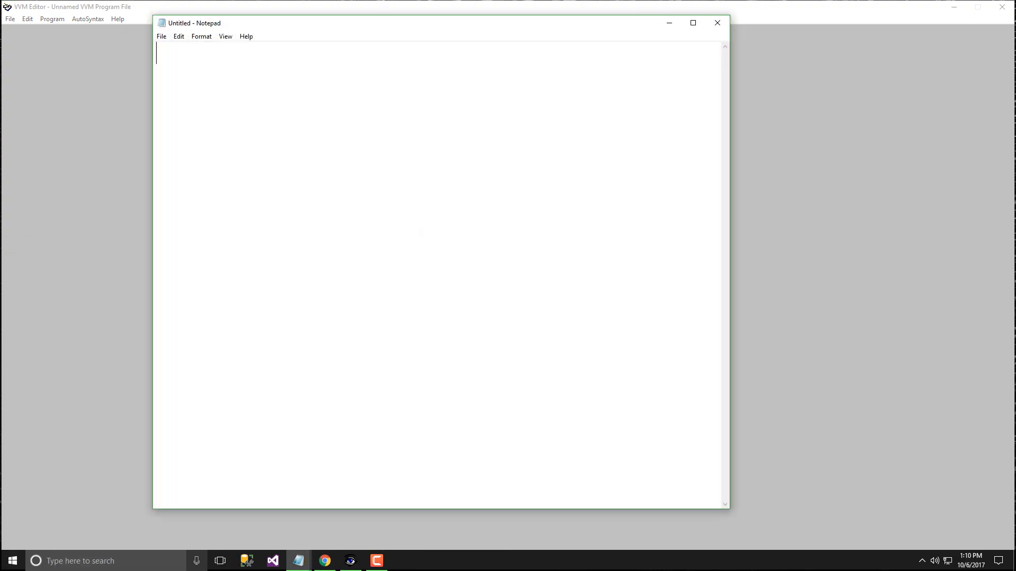
mouse_move(730, 231)
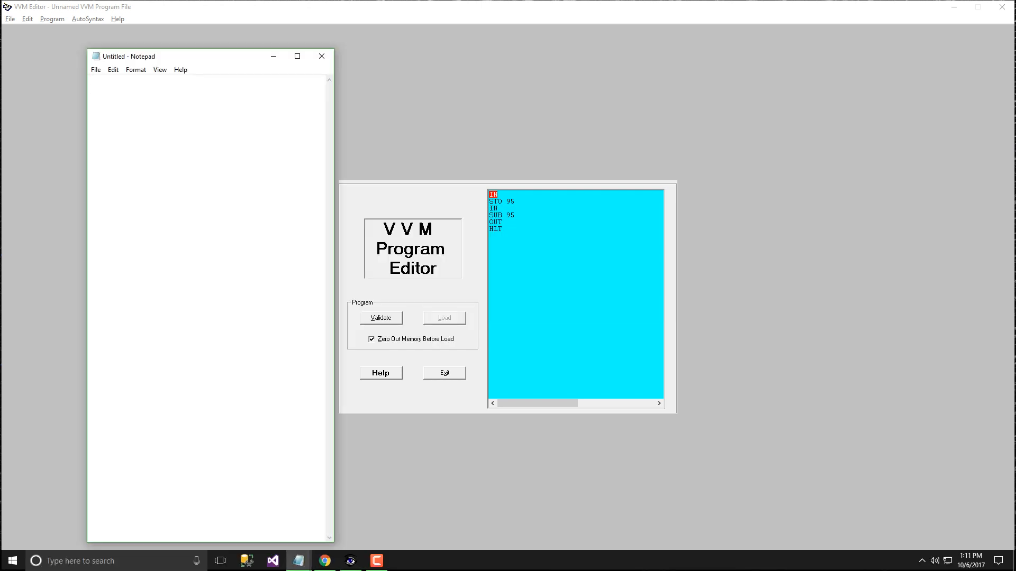
Write trace notes 1, 95 = 1, 2 and 2-1 in Notepad.
text(1)
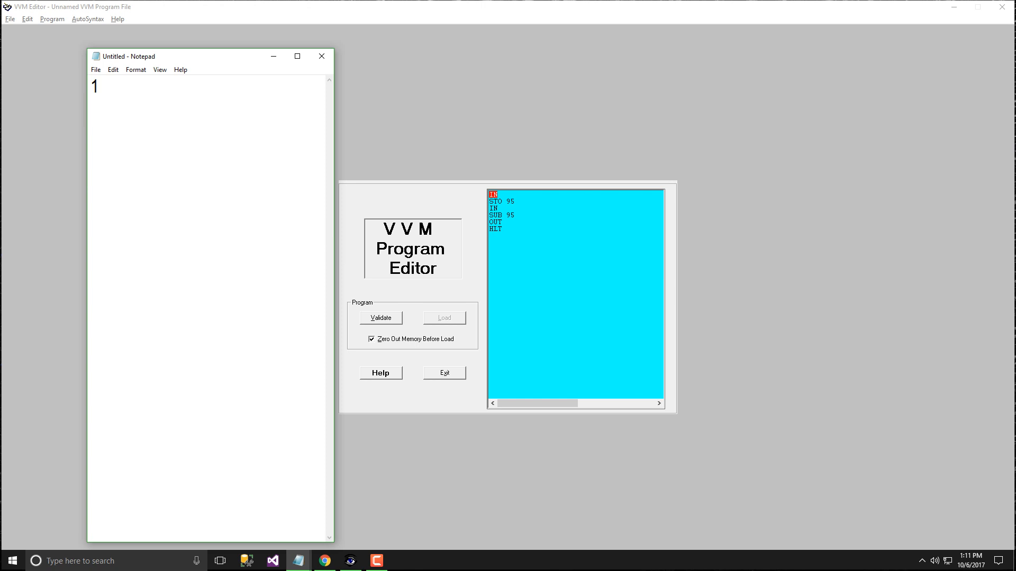
text(95 =)
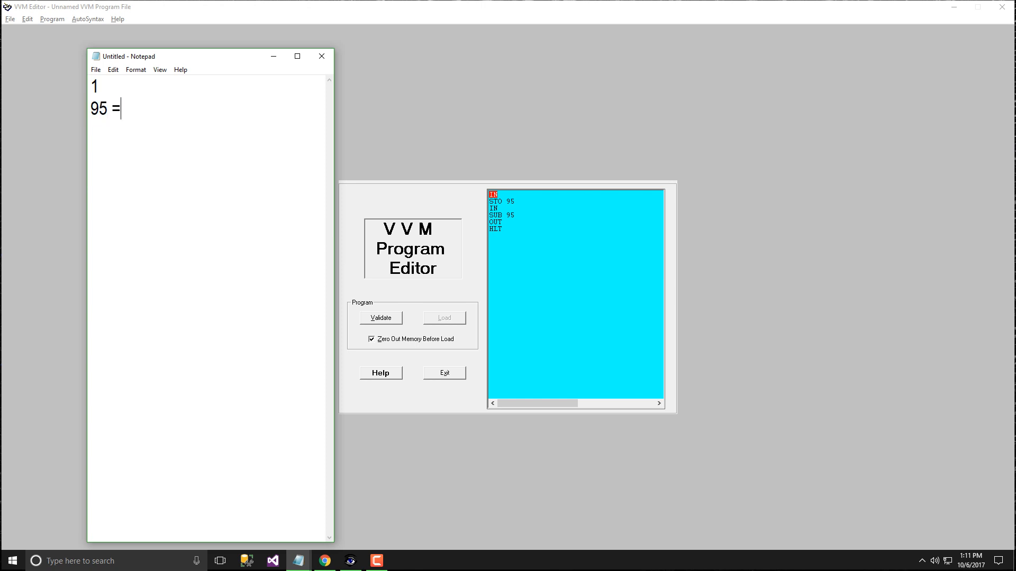
text(1)
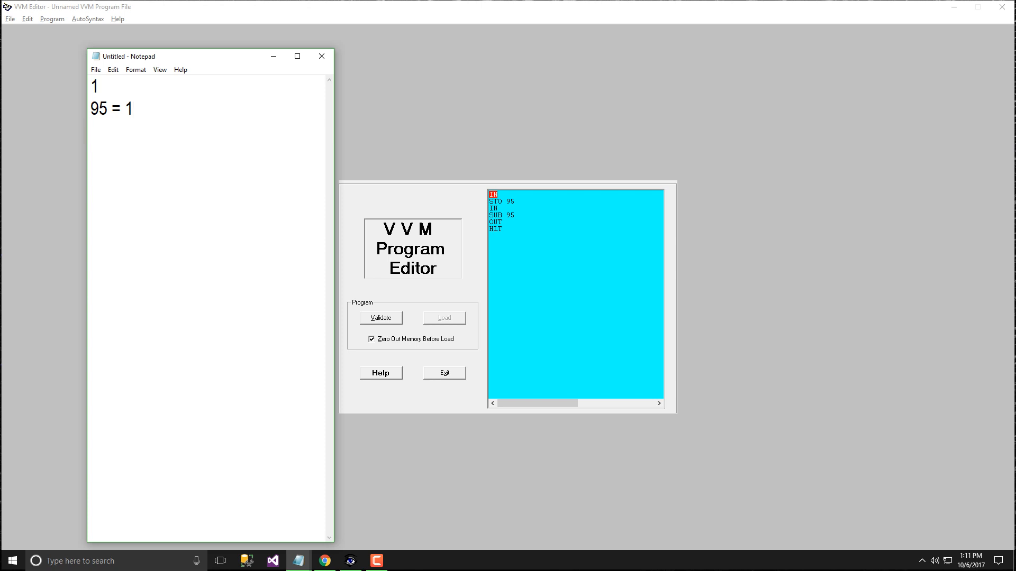
text(2)
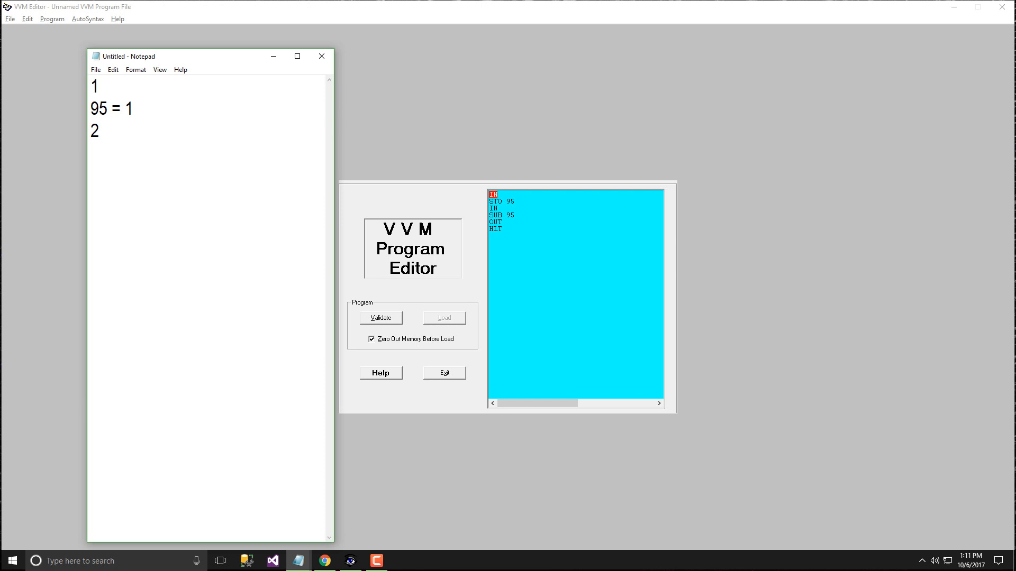
text(2)
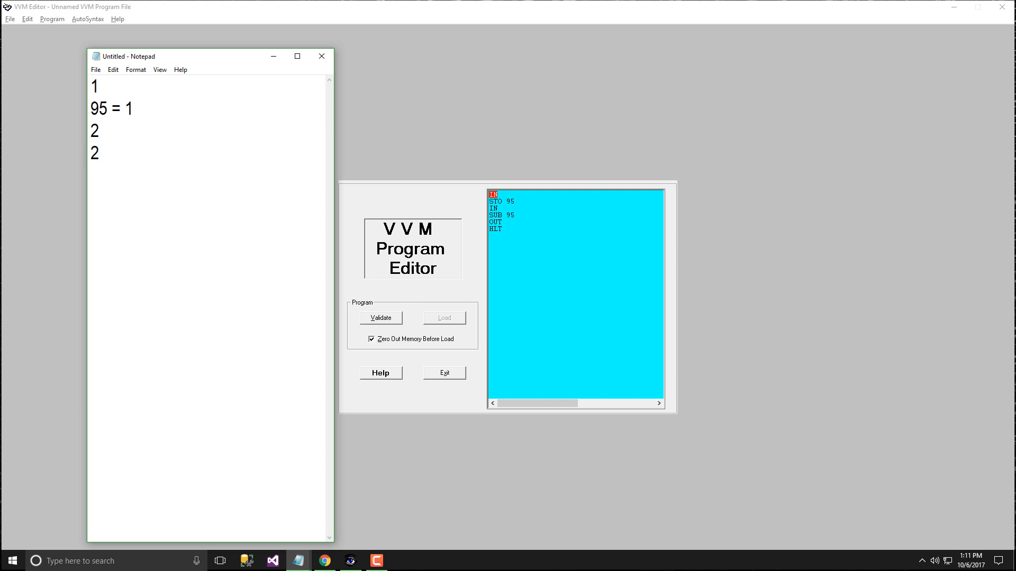
text(-)
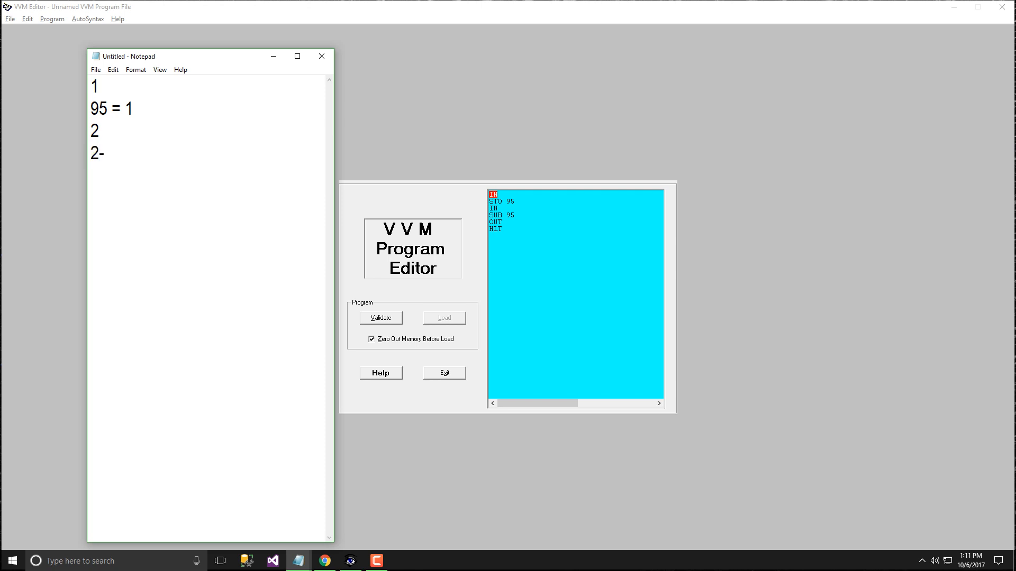
text(1)
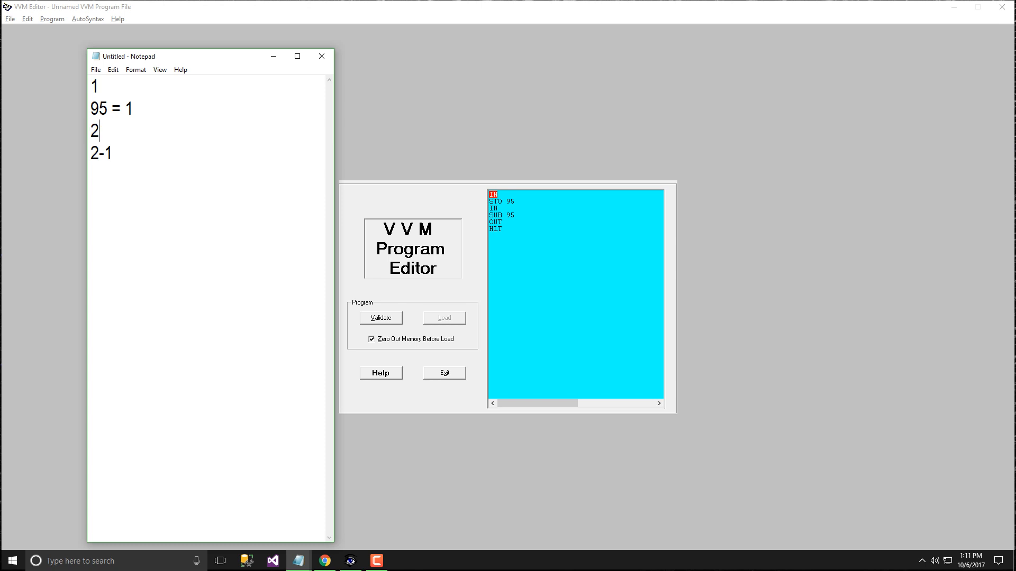
Add the result 1 and EXIT to the trace notes.
double_click(96, 153)
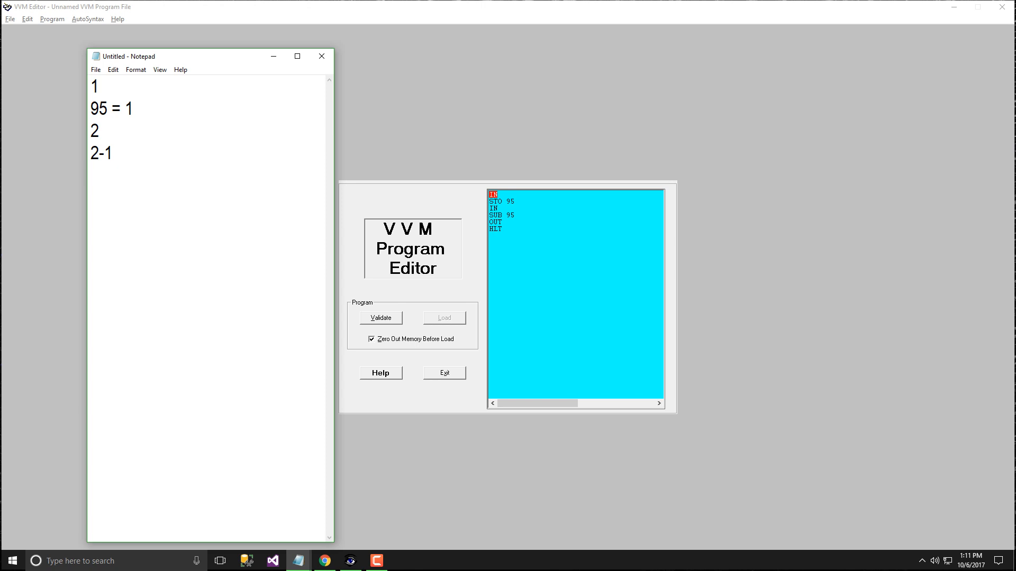
text(1)
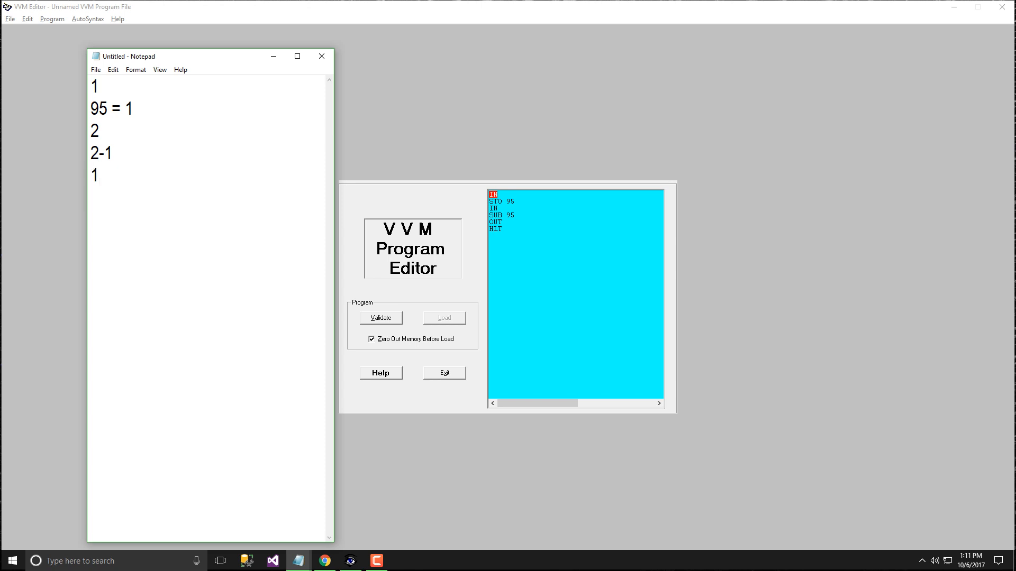
text(EXI)
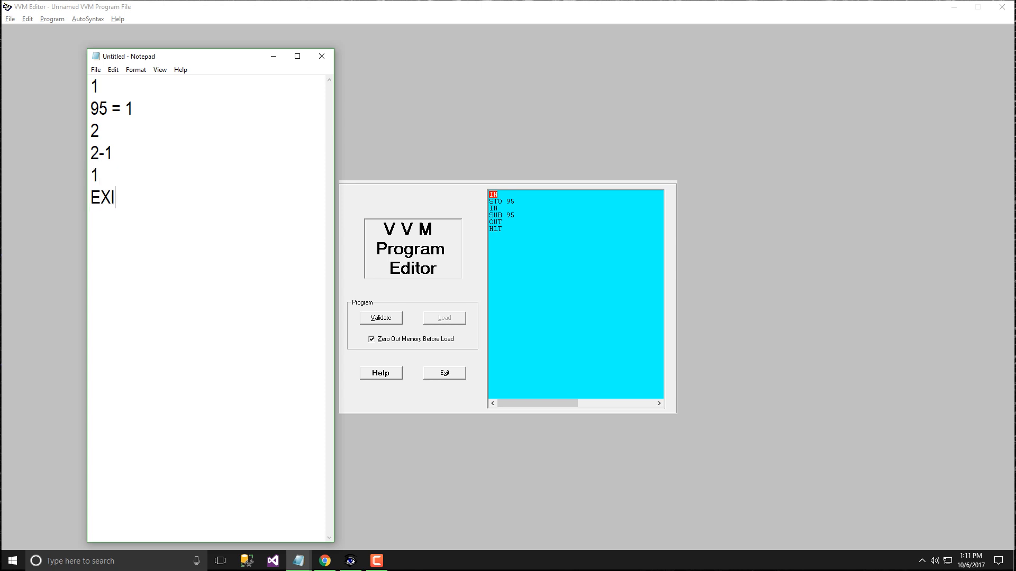
text(T)
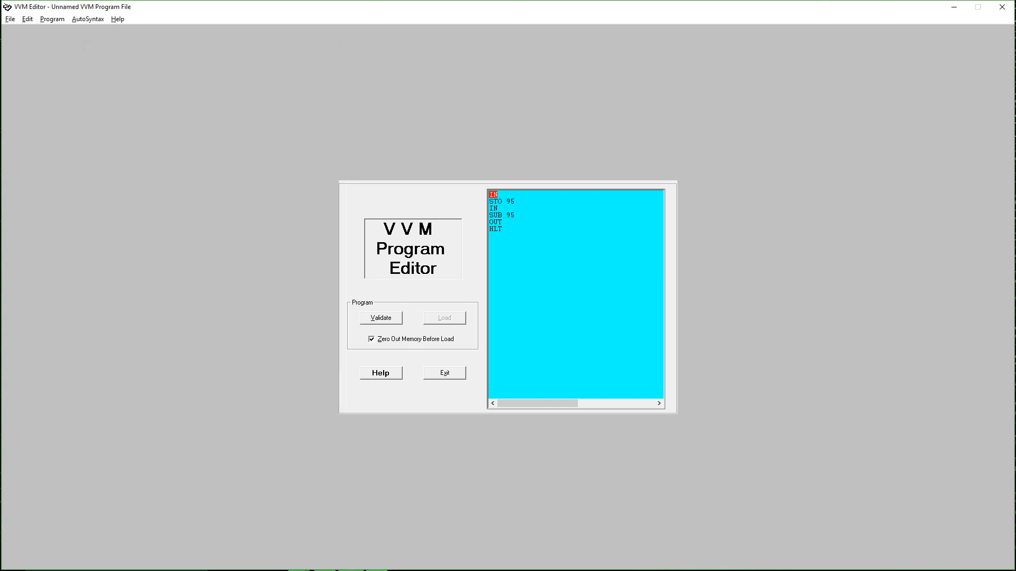
mouse_move(380, 317)
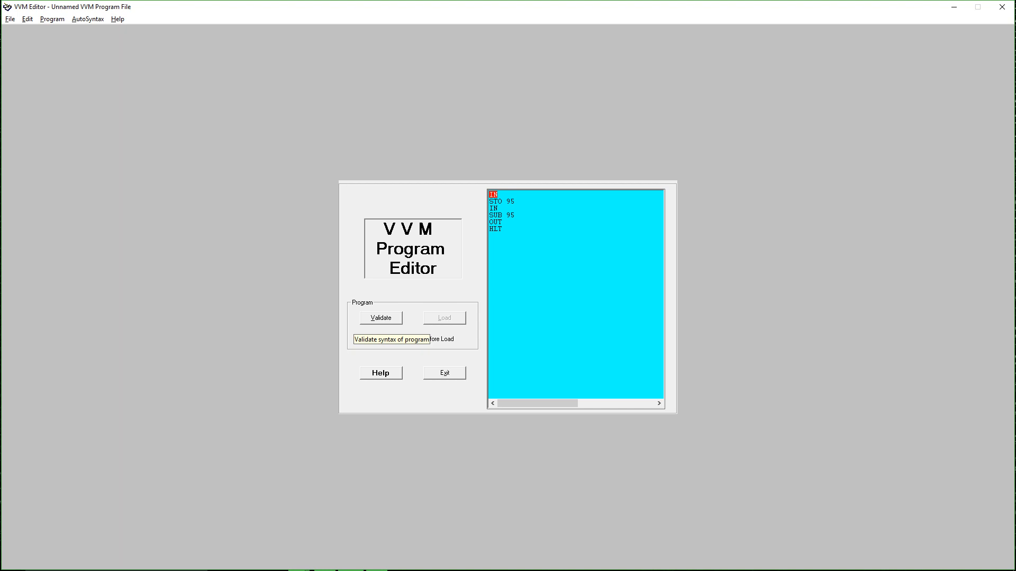
Validate the subtract program and load it into VVM Machine.
click(381, 317)
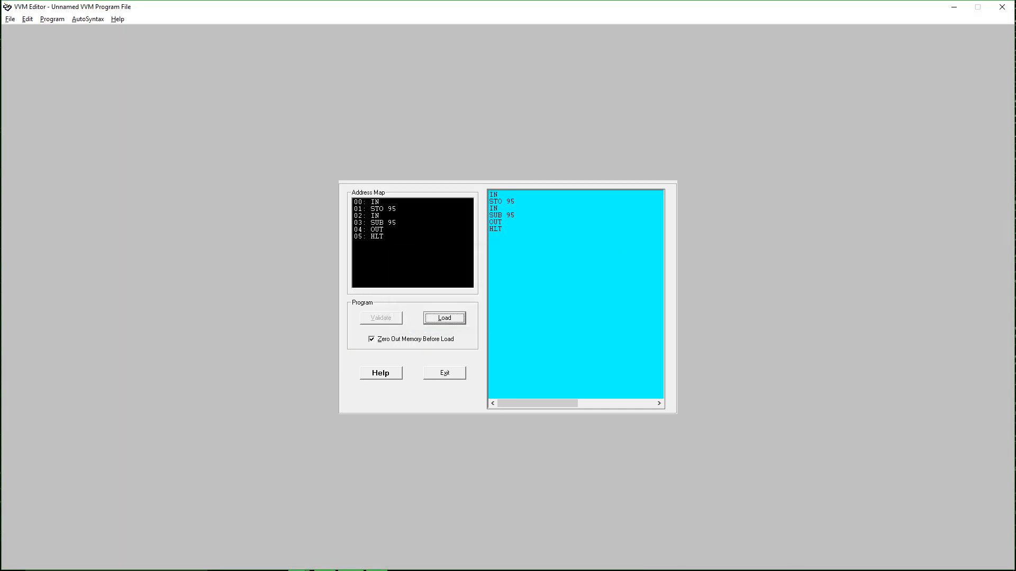
click(443, 317)
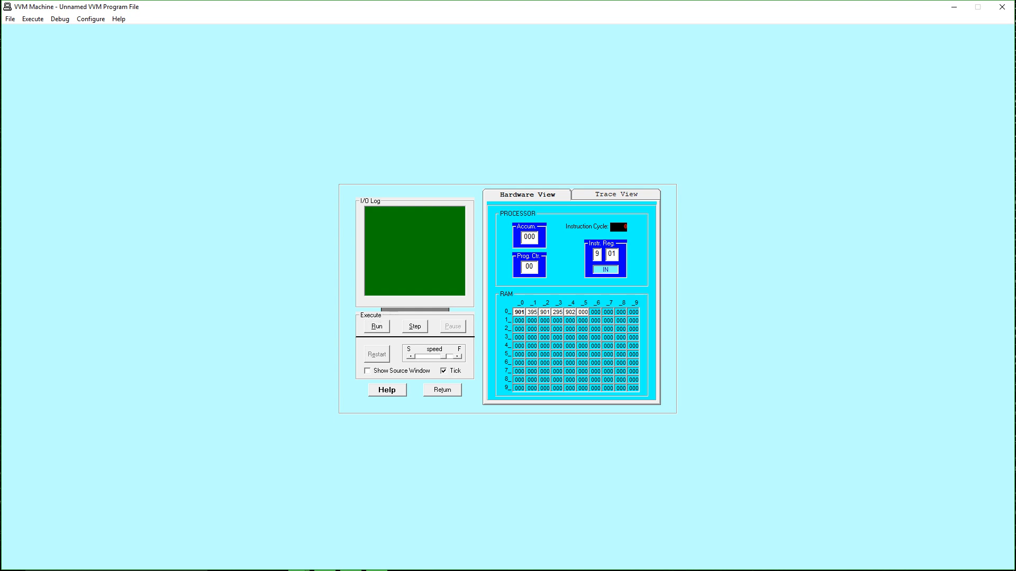
Run the program with inputs 1 and 2, getting output 1.
click(376, 327)
text(1)
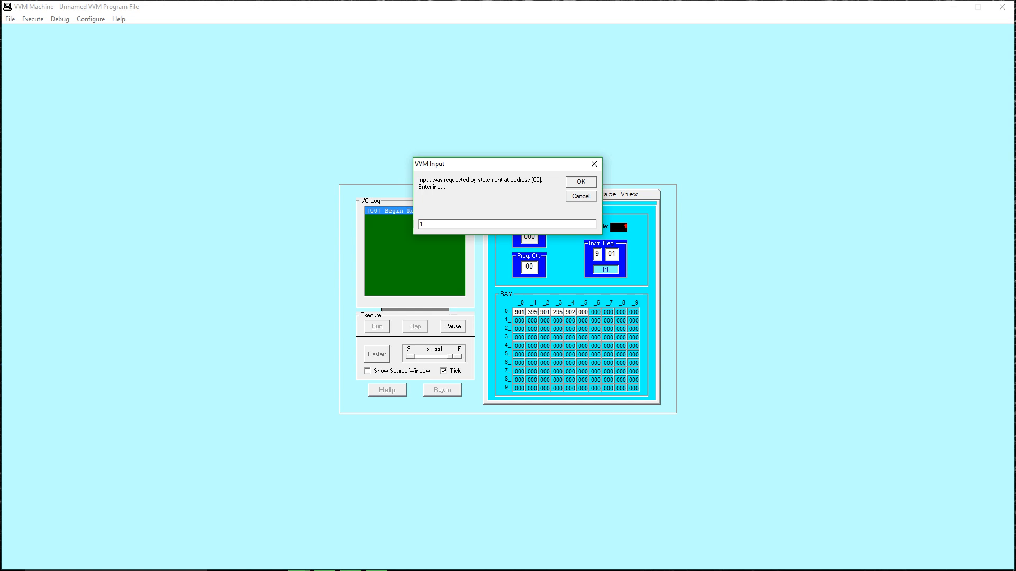
click(581, 182)
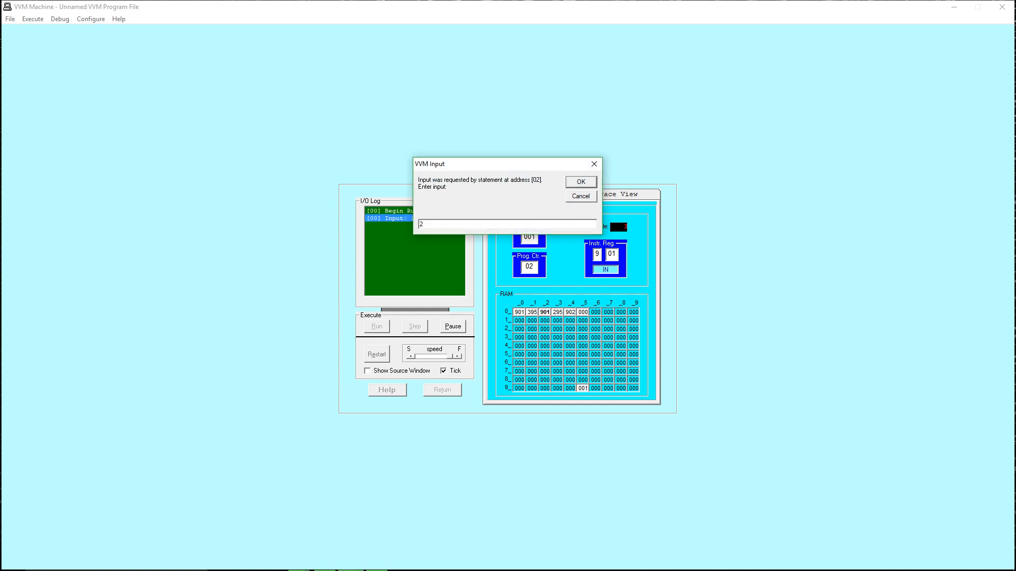
click(581, 182)
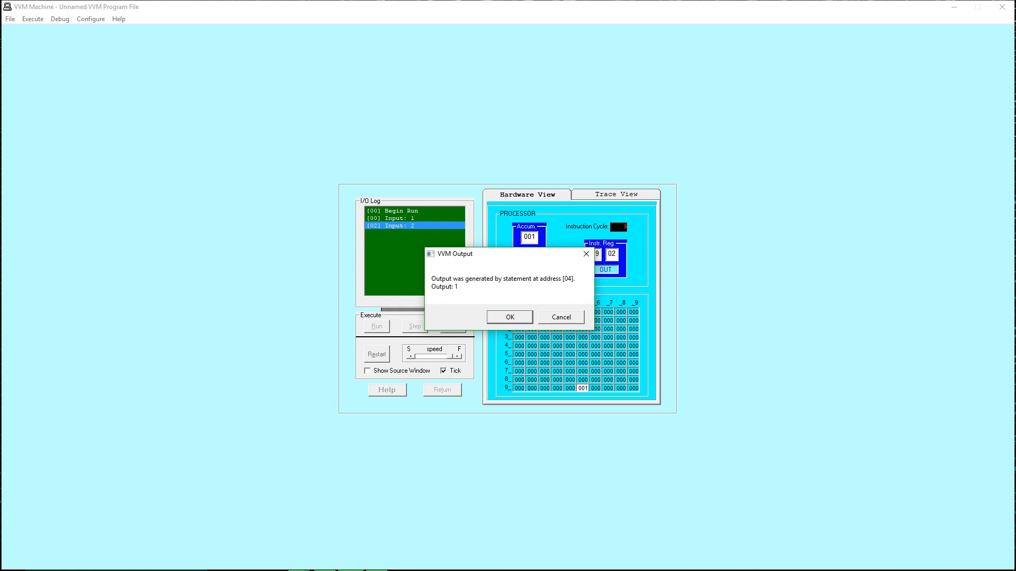
click(509, 317)
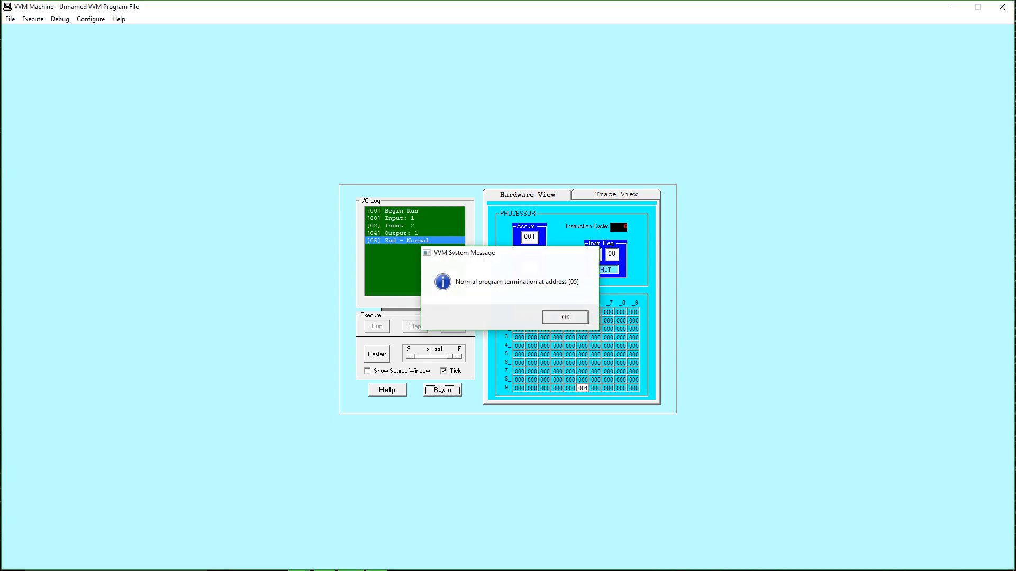
click(565, 317)
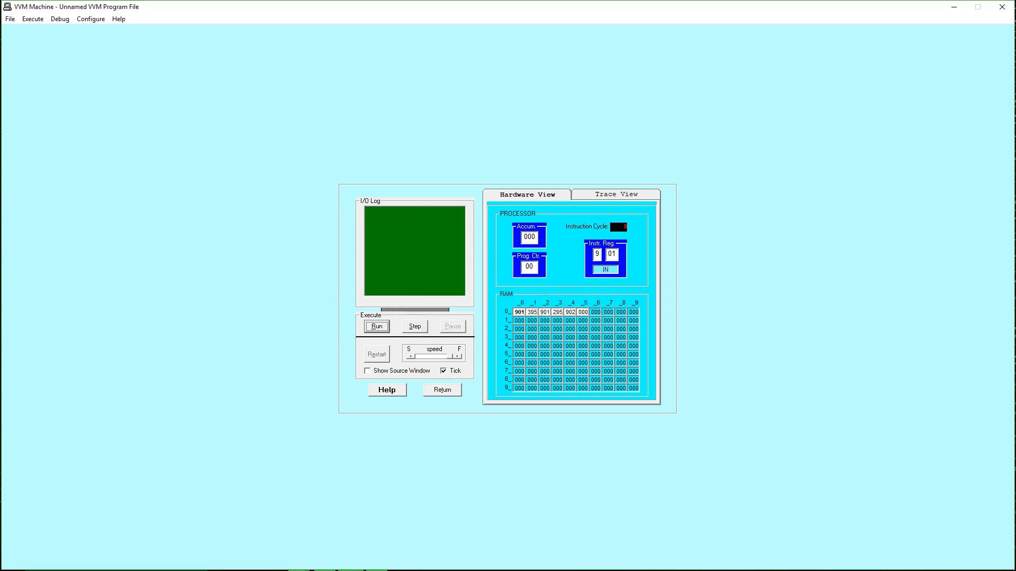
Run the program again with inputs 5 and 5, getting output 0.
click(377, 326)
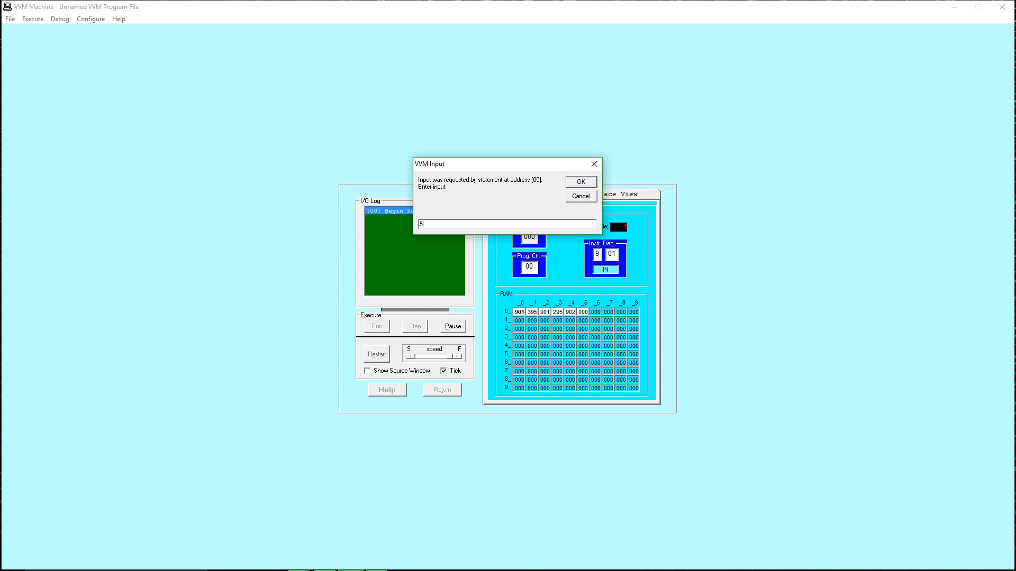
click(581, 182)
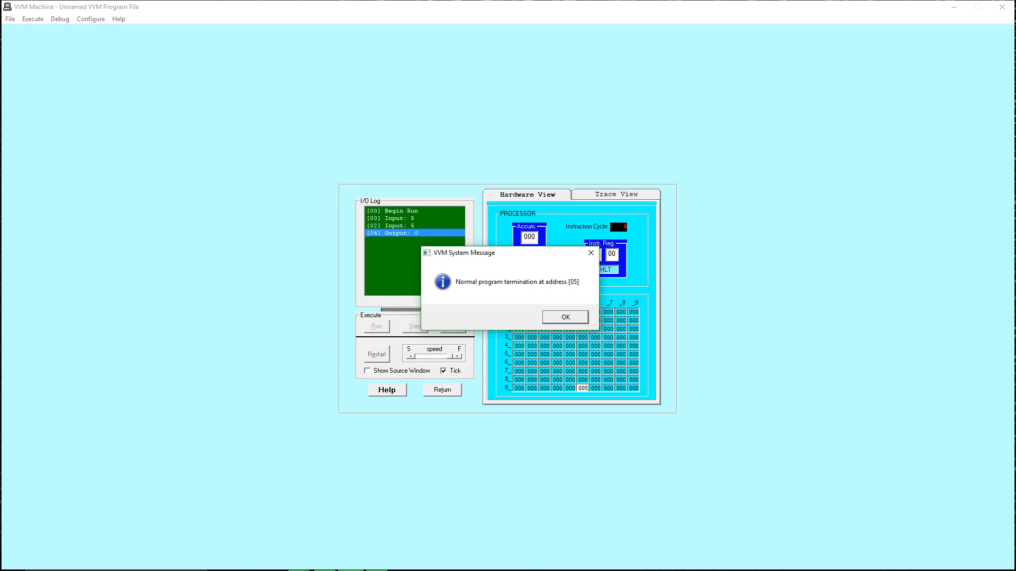
click(565, 317)
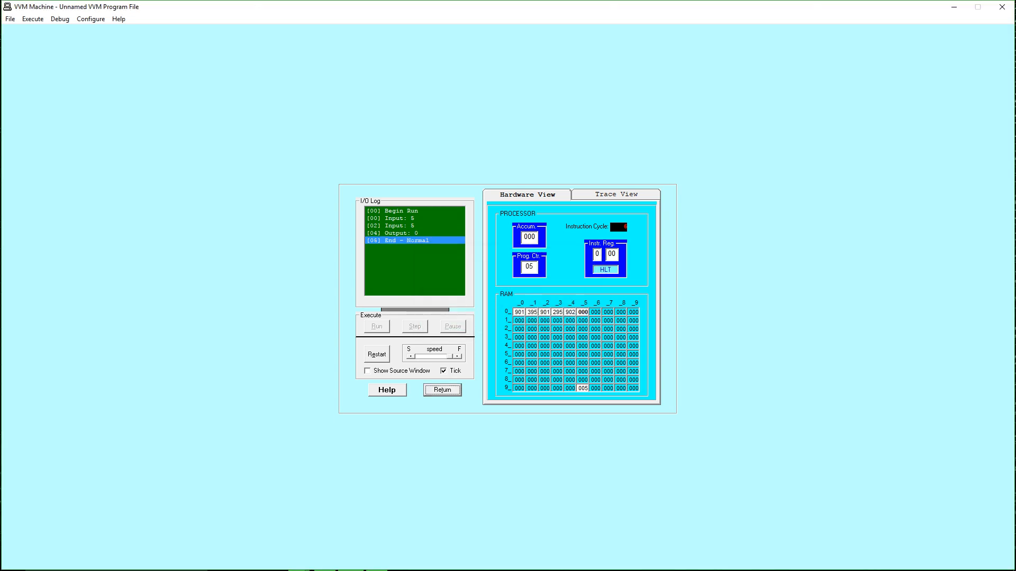
mouse_move(442, 390)
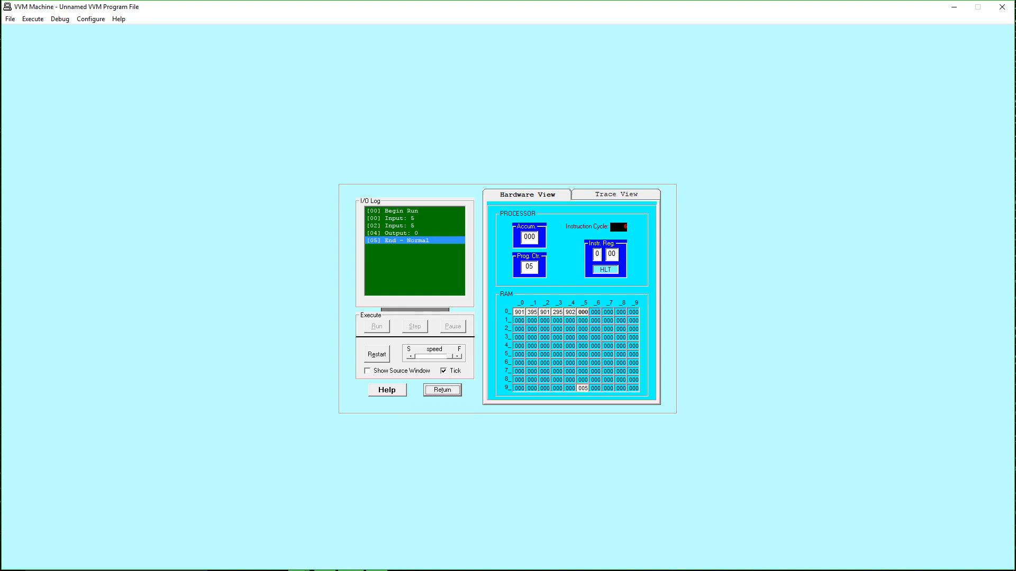
mouse_move(442, 390)
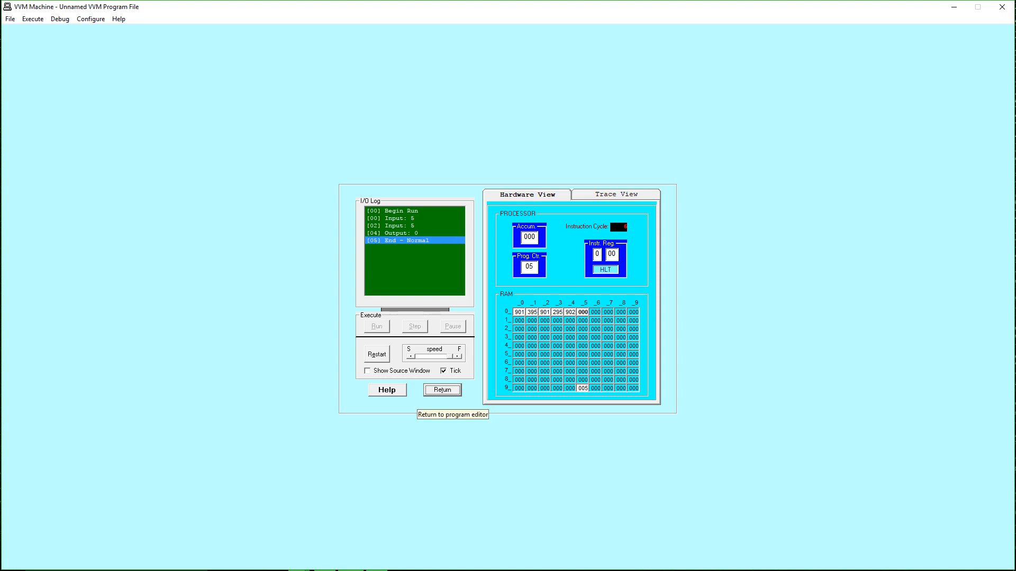
Return to VVM Editor and bring up the LAB 1 VVM notes.
click(442, 390)
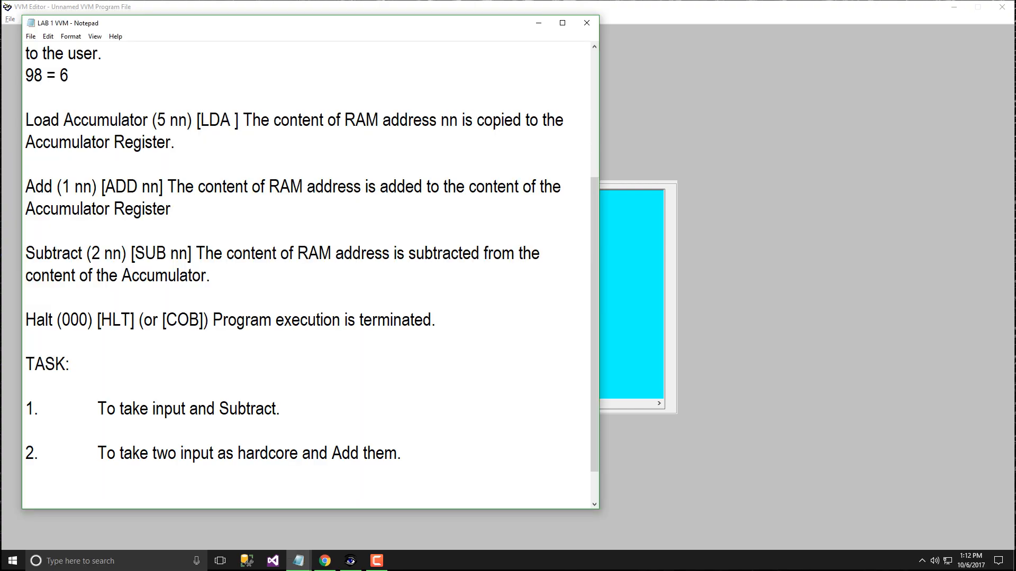
click(280, 409)
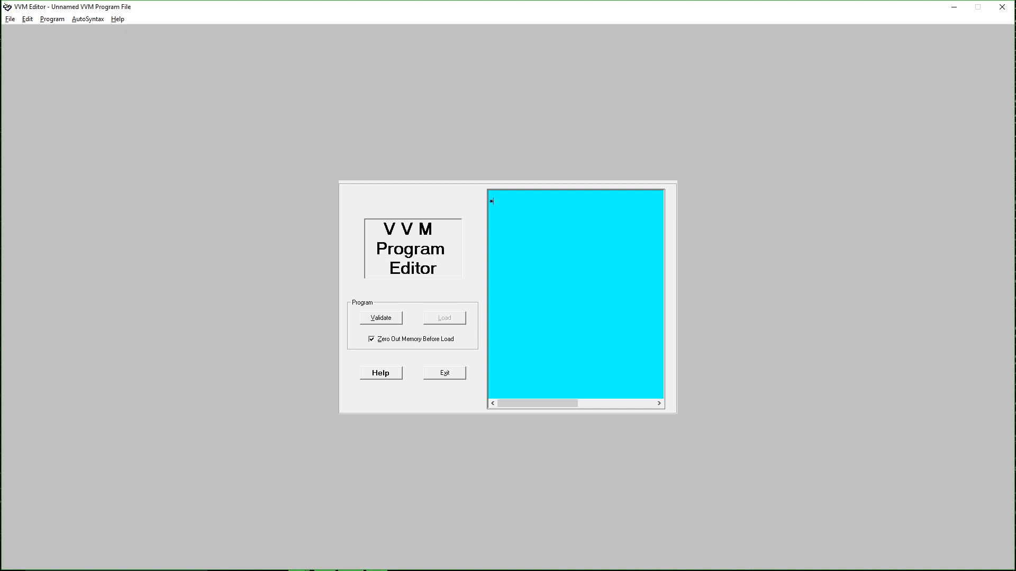
Start the program at address *95 with data lines DAT 005 and DAT 014.
text(9)
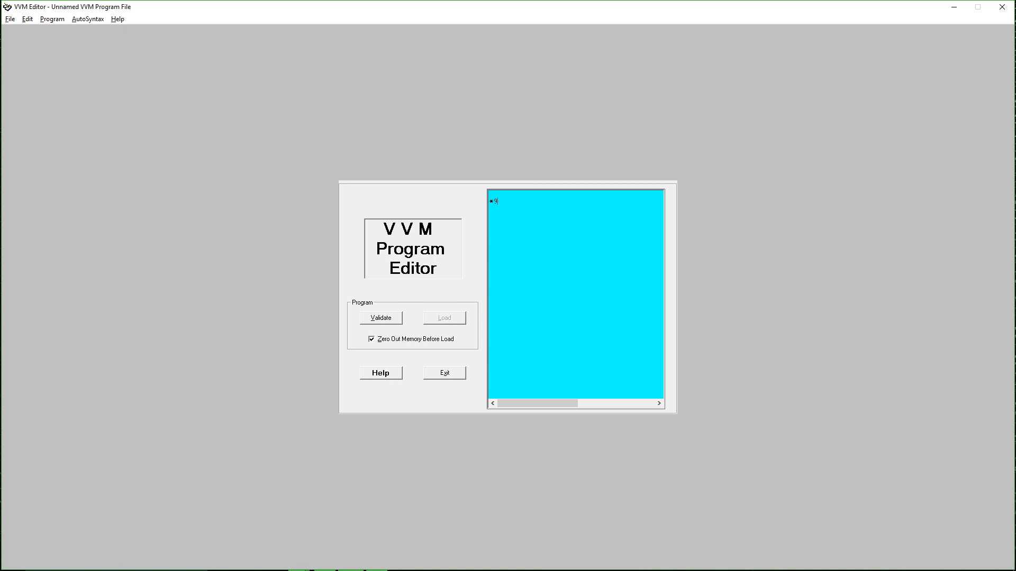
text(5)
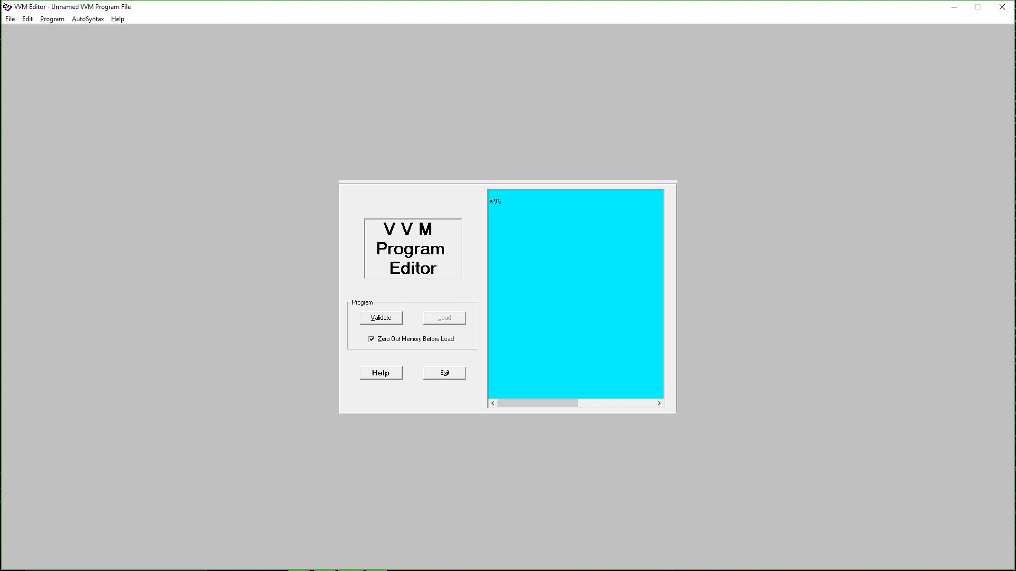
text(DAT)
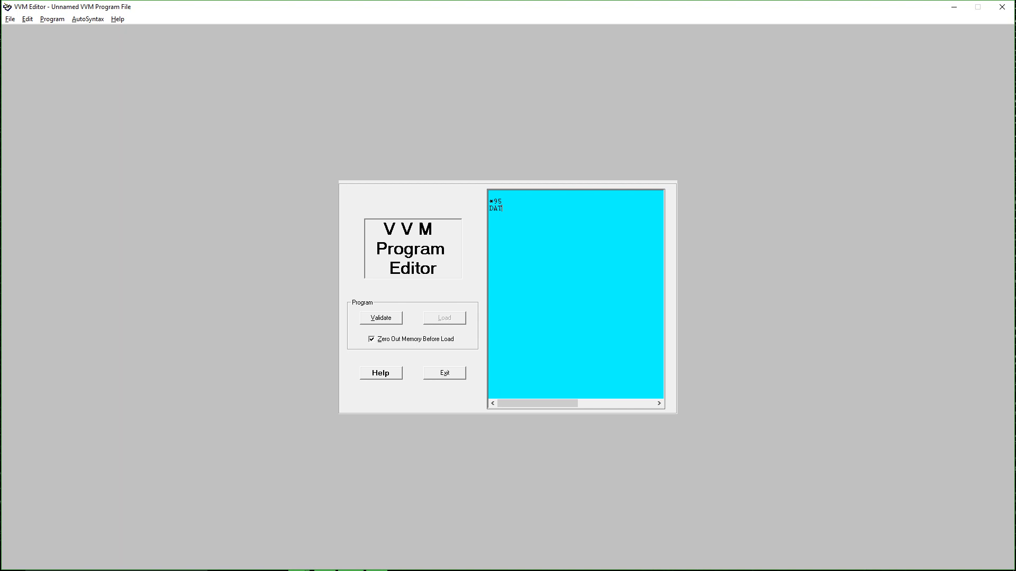
text(00)
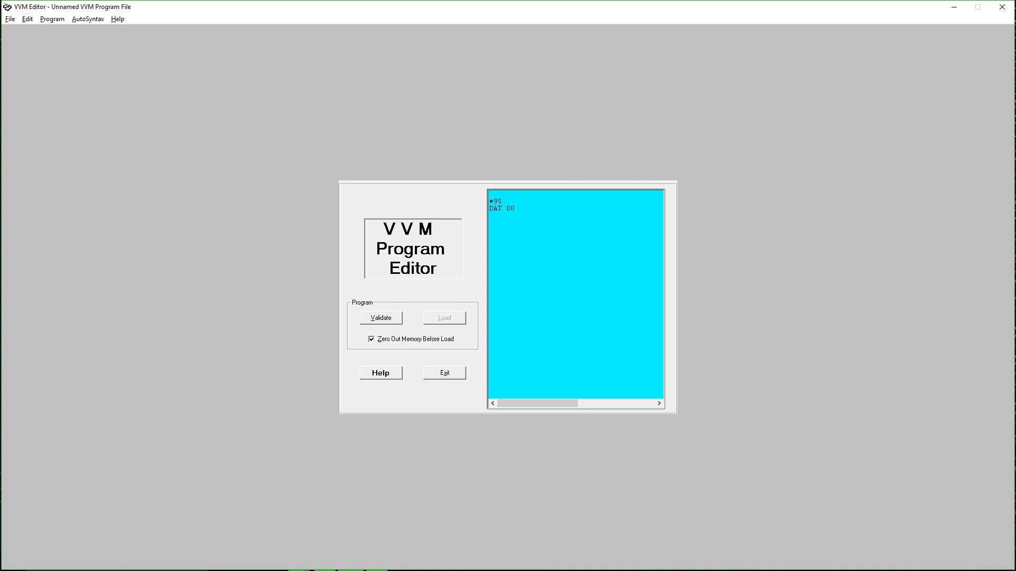
text(5)
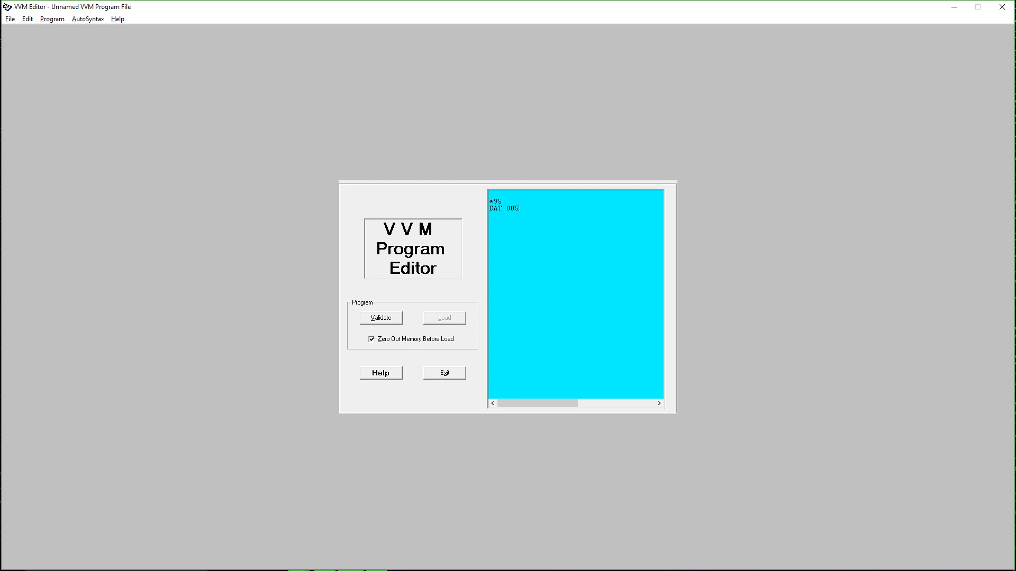
text(DAT)
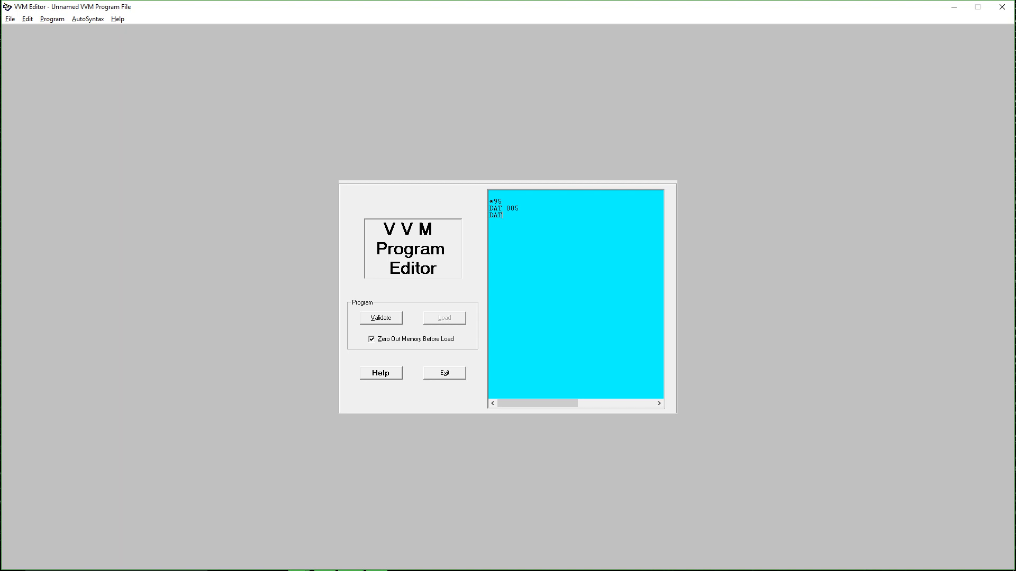
text(00)
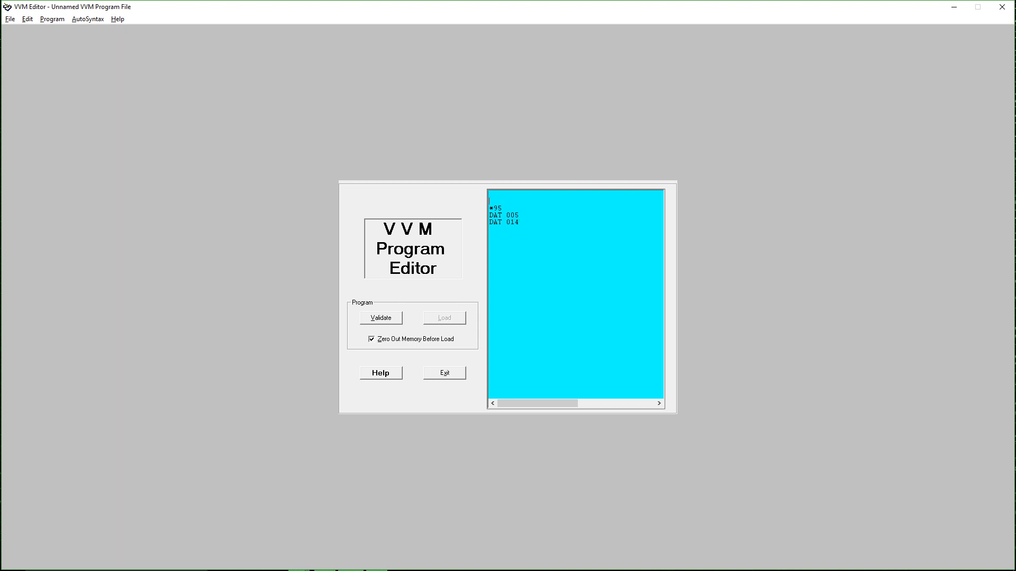
Write LDA 95, SUB 96, OUT and HLT above the data lines.
text(LDA)
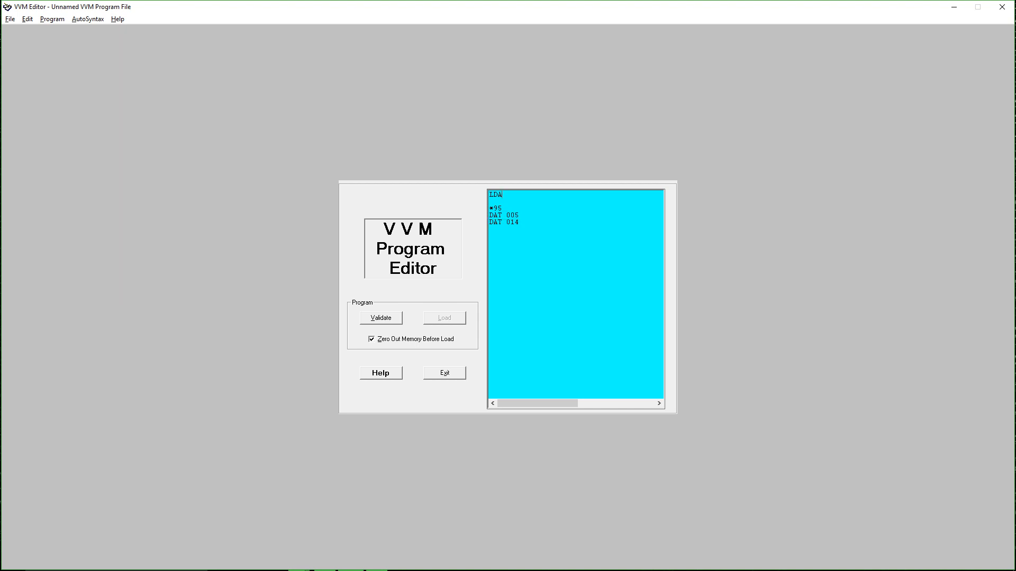
text(95)
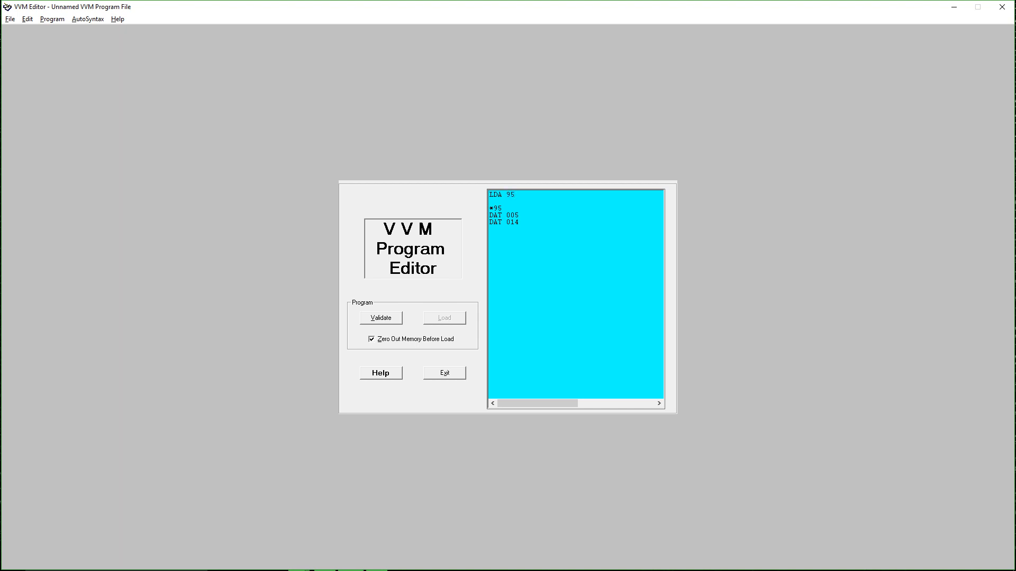
text(S)
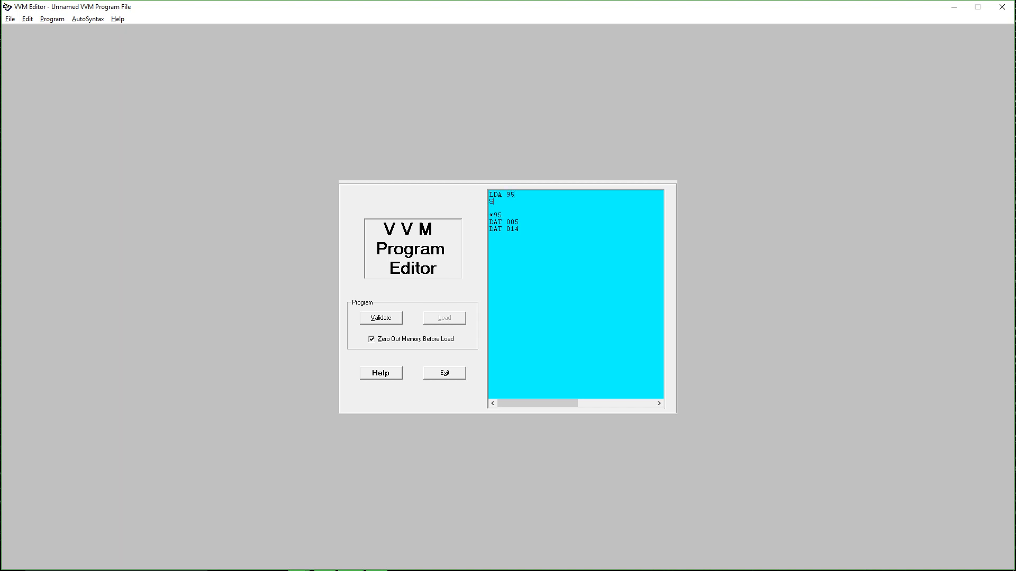
text(UB)
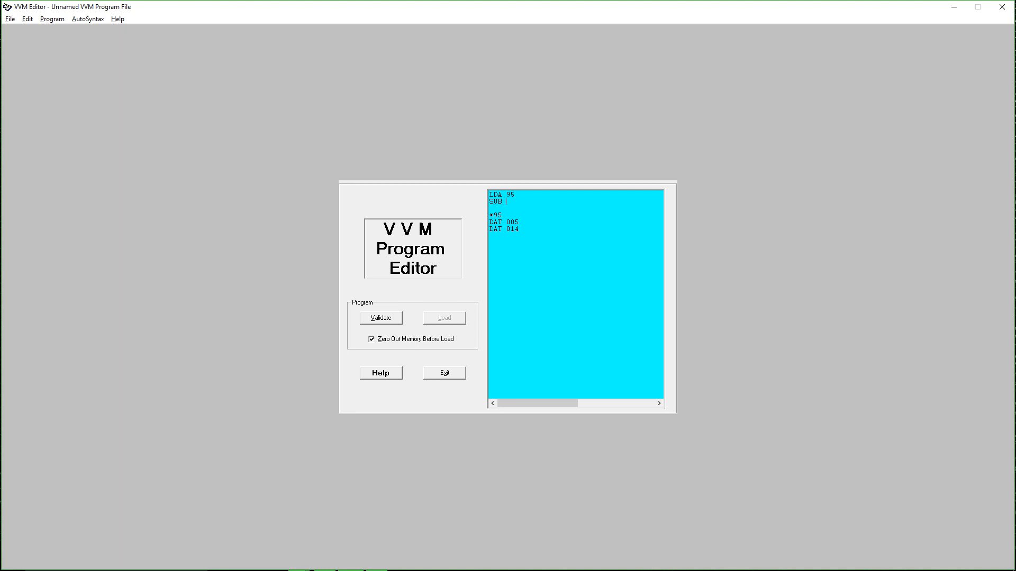
text(96)
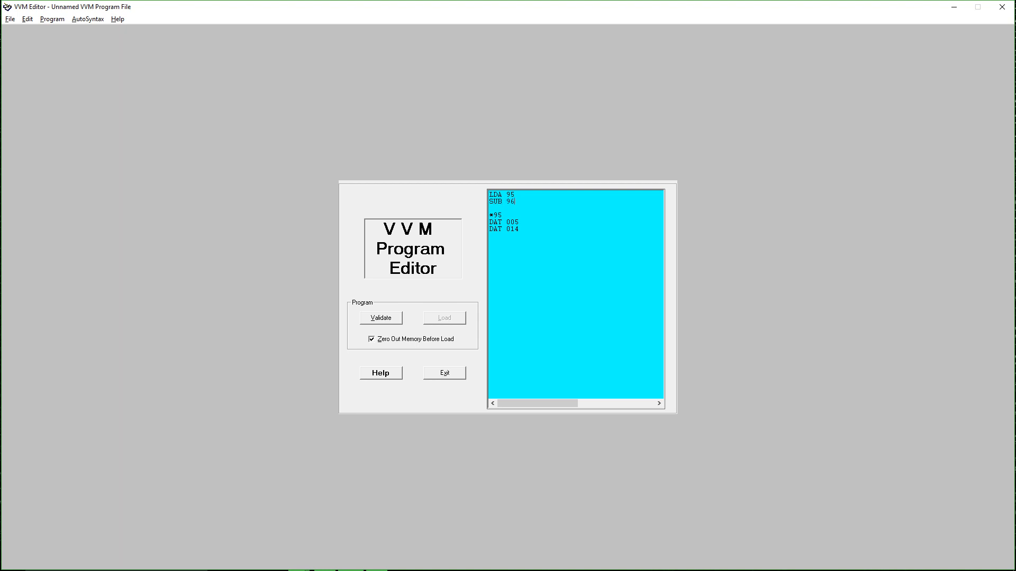
key(Enter)
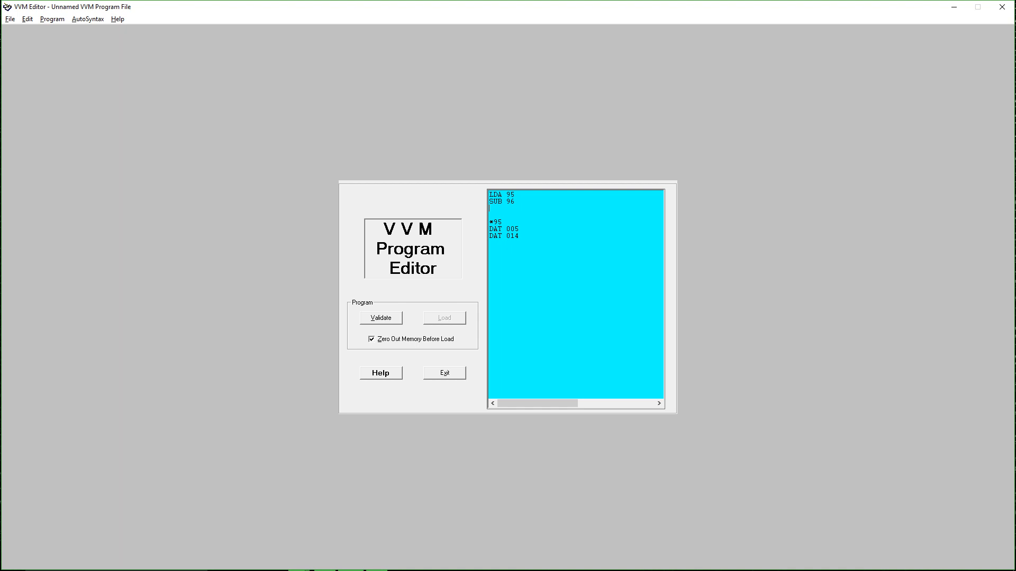
text(OUT)
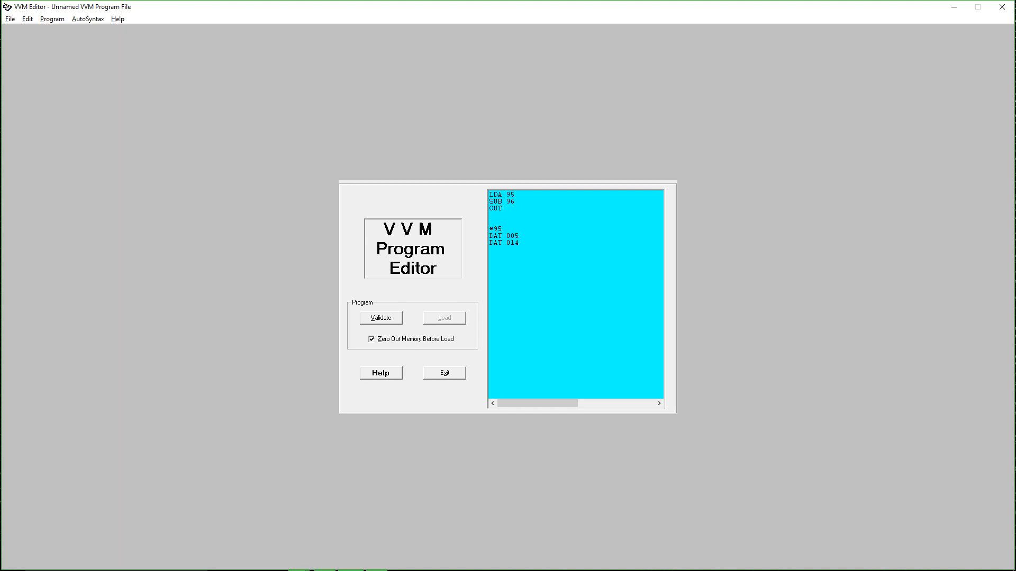
text(HLT)
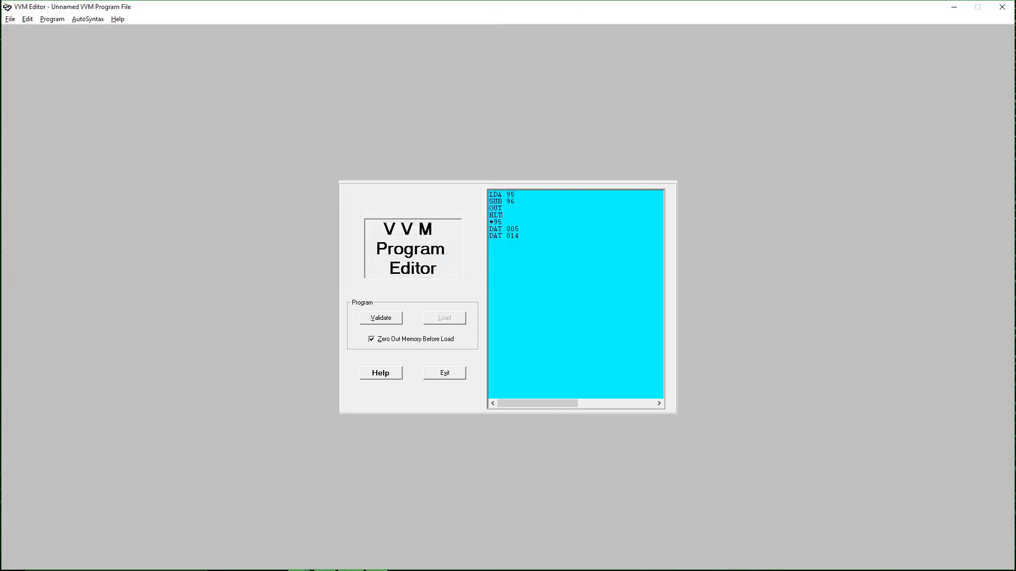
Validate, load and run the hardcoded subtraction, then dismiss the -9 output dialog.
click(381, 317)
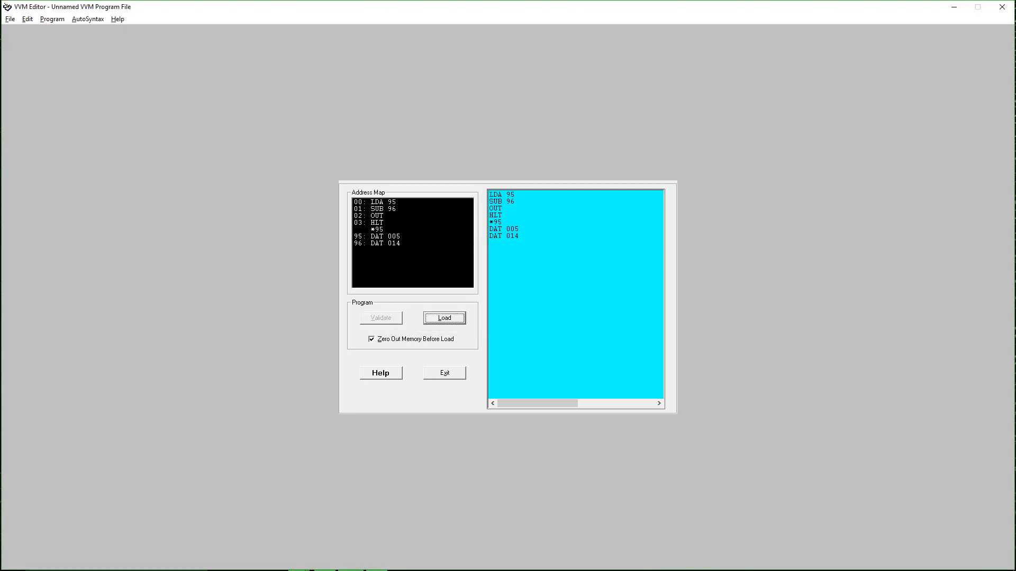
click(445, 318)
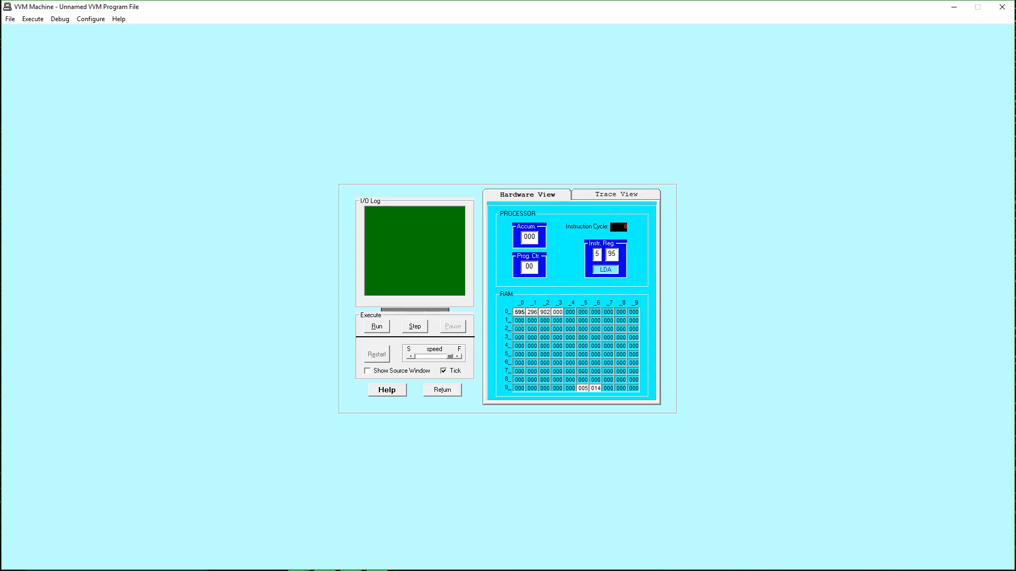
click(377, 327)
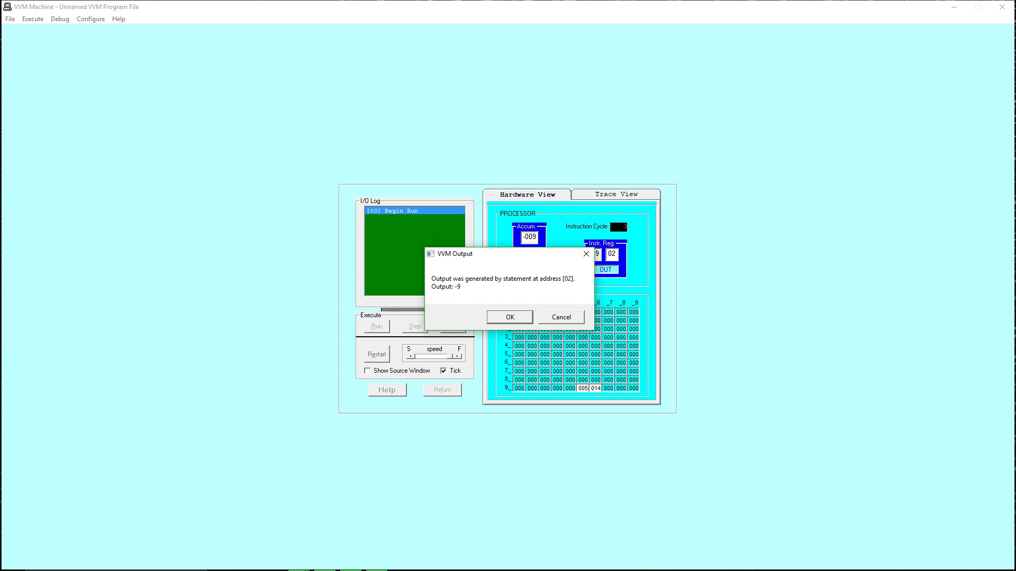
click(509, 317)
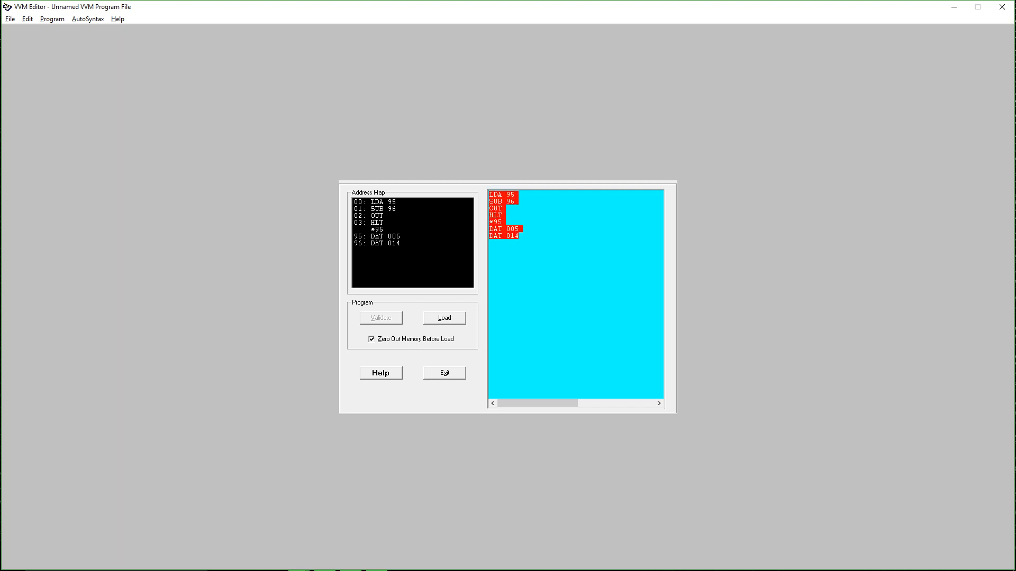
Exit the VVM editor, cancelling the save-file dialog both times it appears.
click(443, 373)
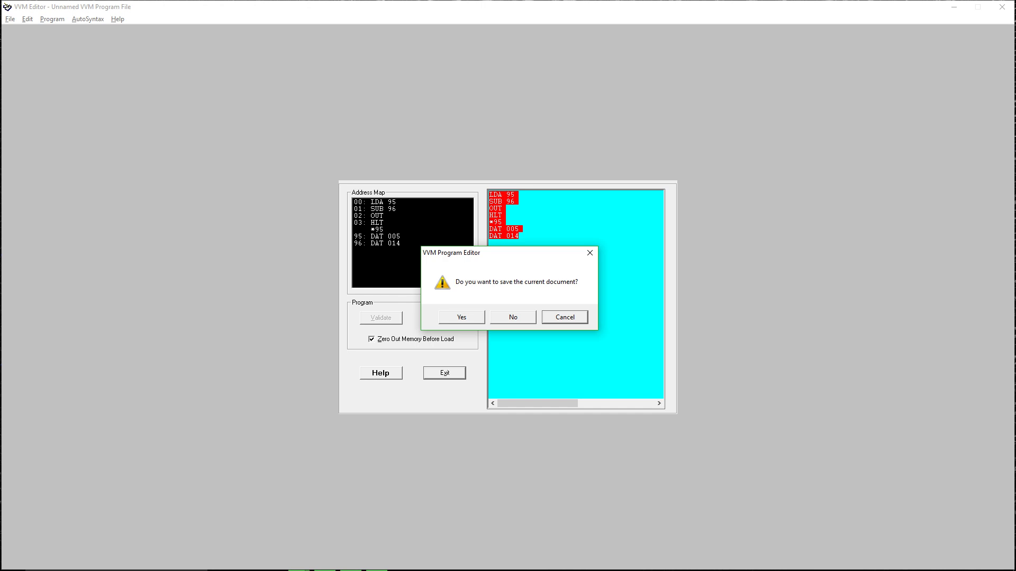
click(462, 317)
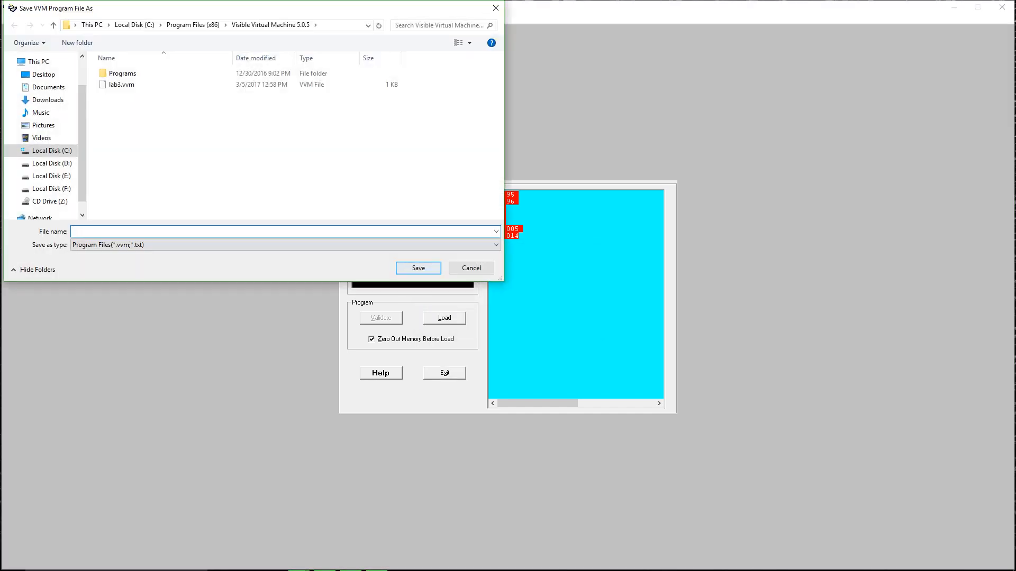
click(471, 268)
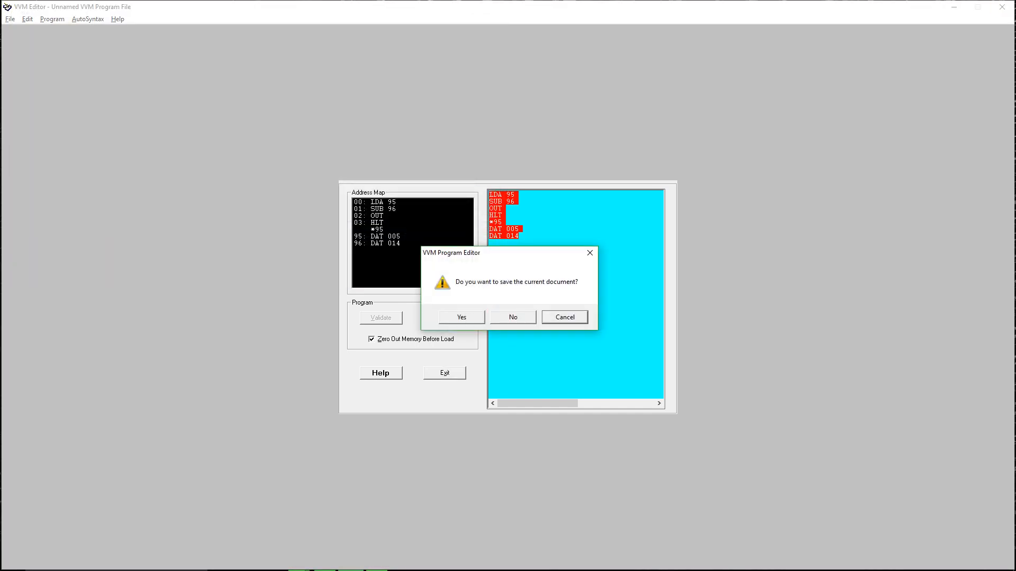
click(462, 316)
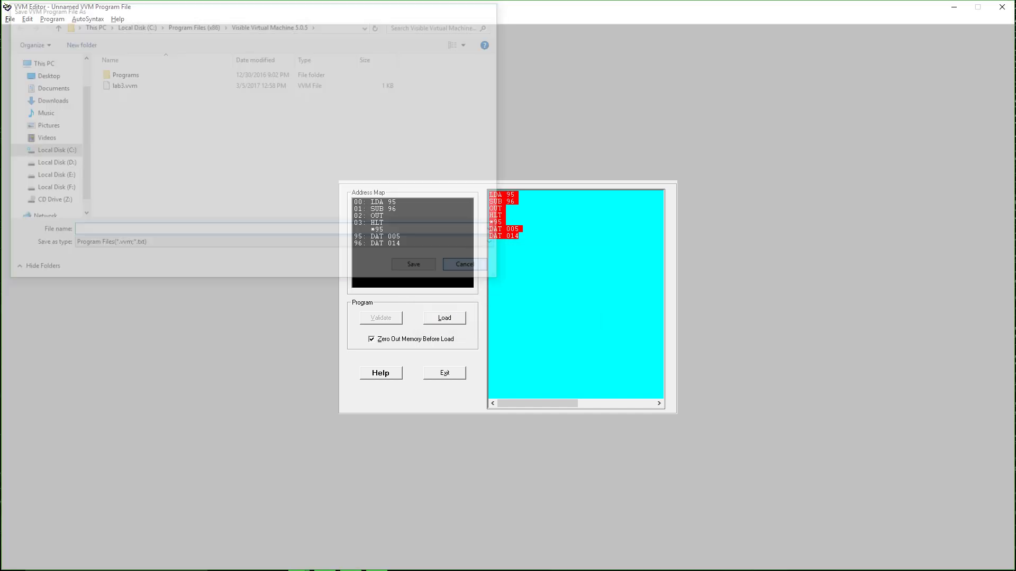
click(465, 264)
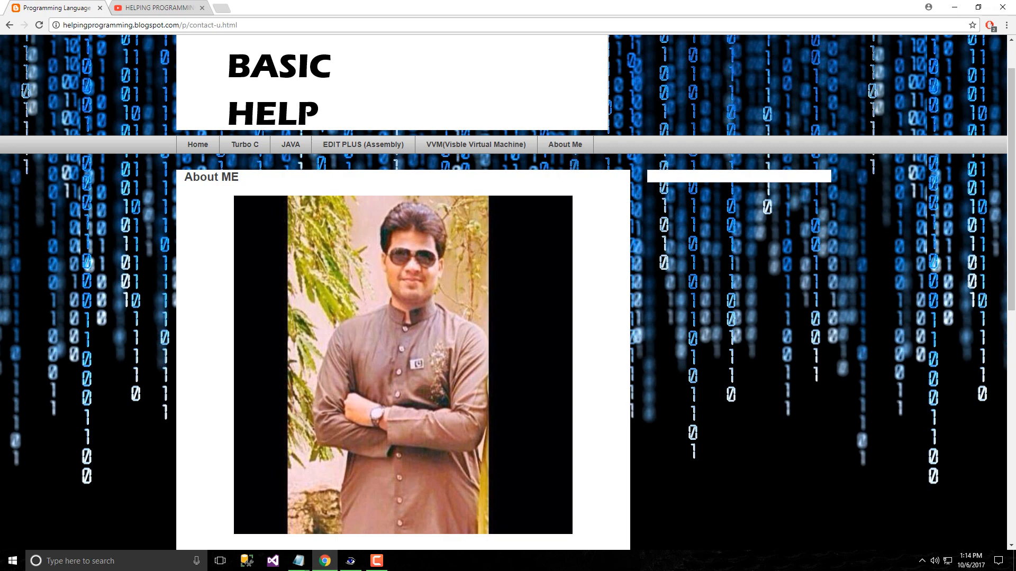
Switch to the HELPING PROGRAMMING YouTube tab in Chrome.
click(149, 9)
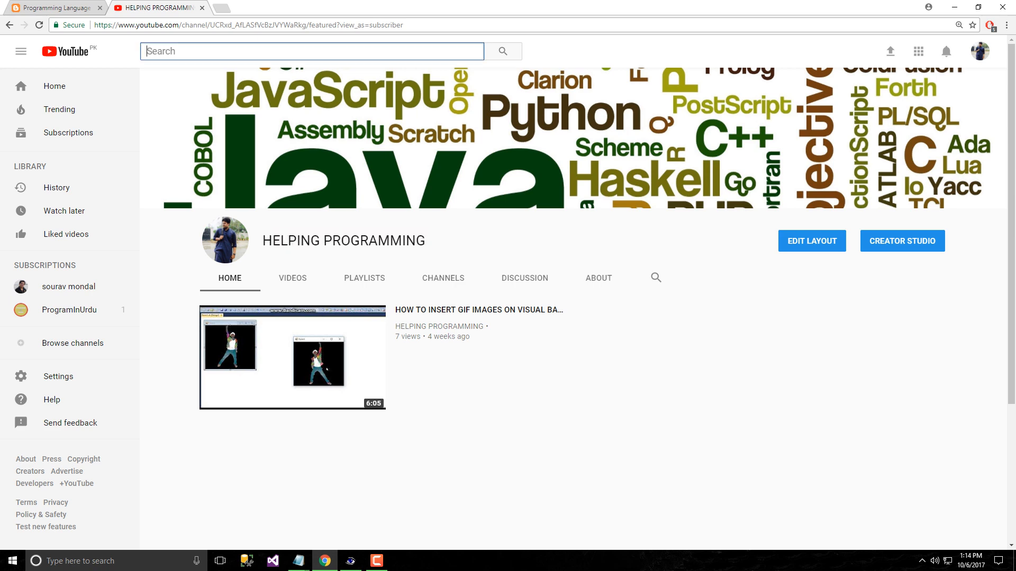
Search YouTube for 'HELPING P' and open the HELPING PROGRAMMING channel result.
text(HELPING PROGRAmmin)
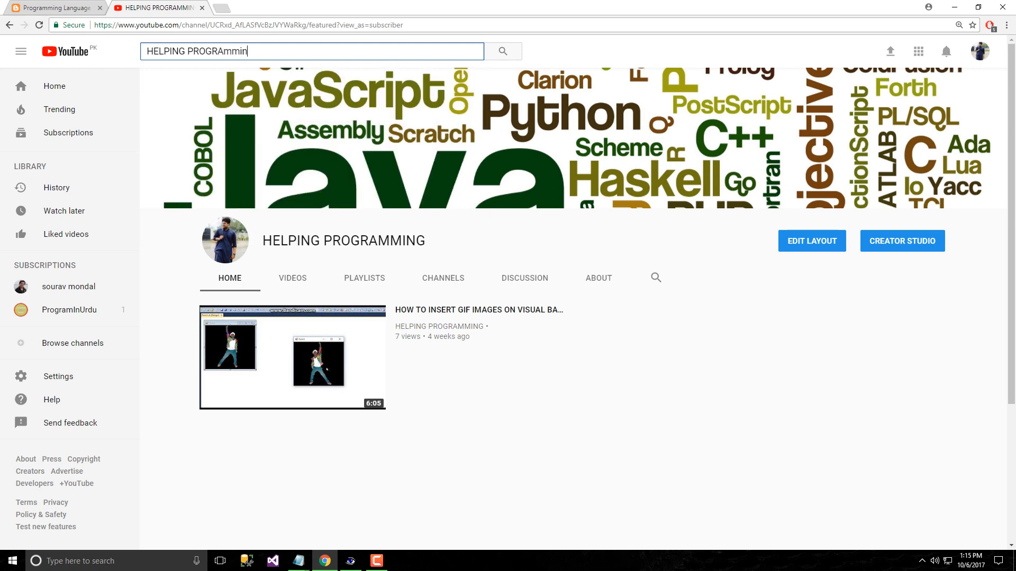
click(503, 51)
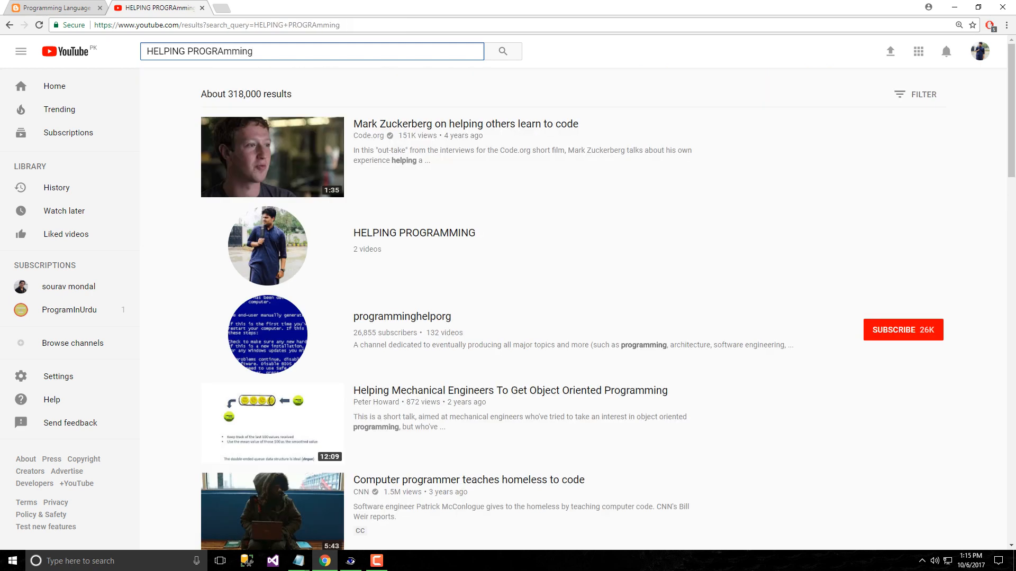
click(414, 233)
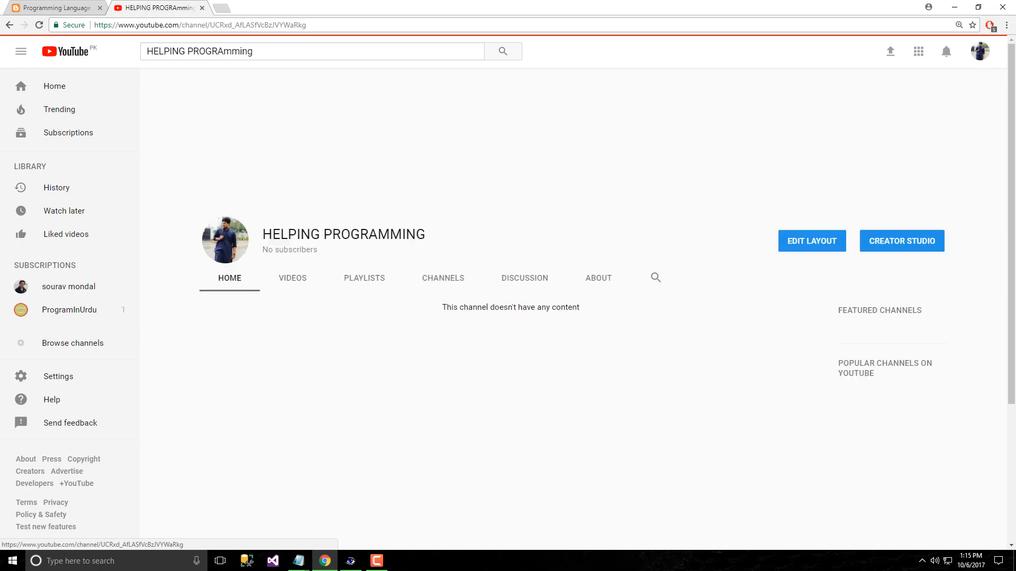